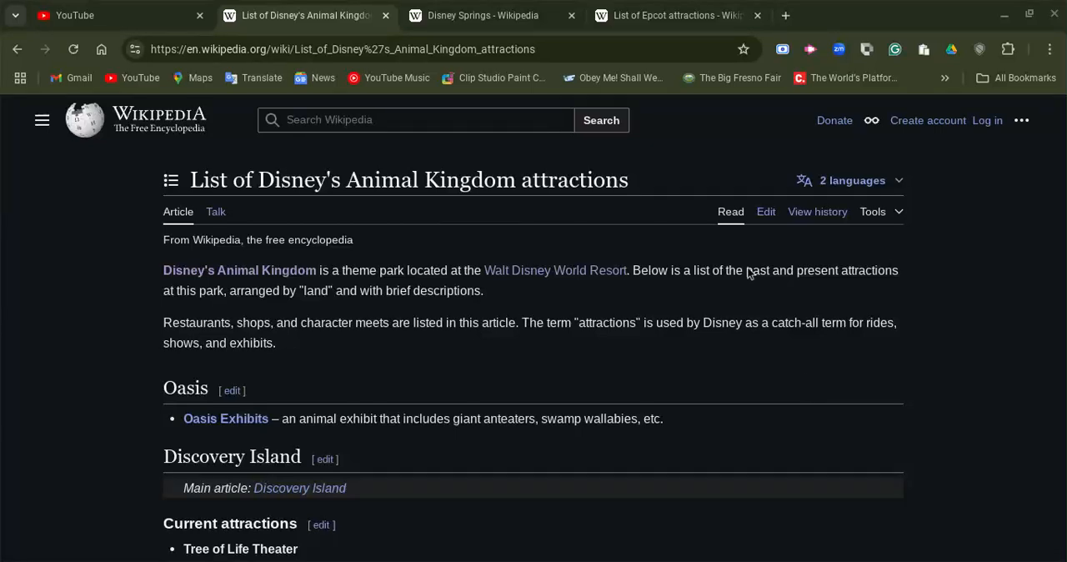
mouse_move(863, 370)
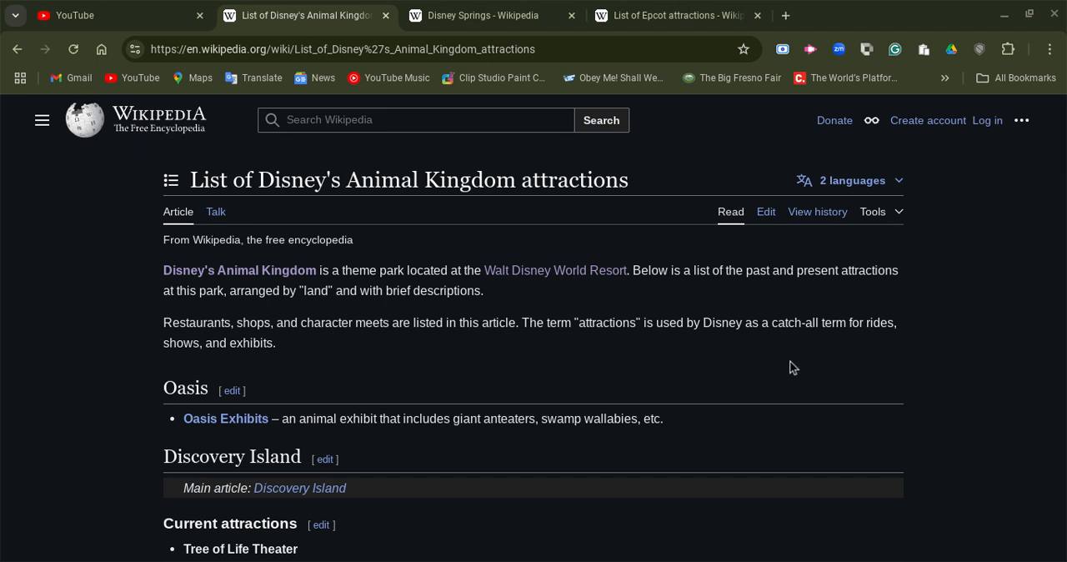
mouse_move(720, 260)
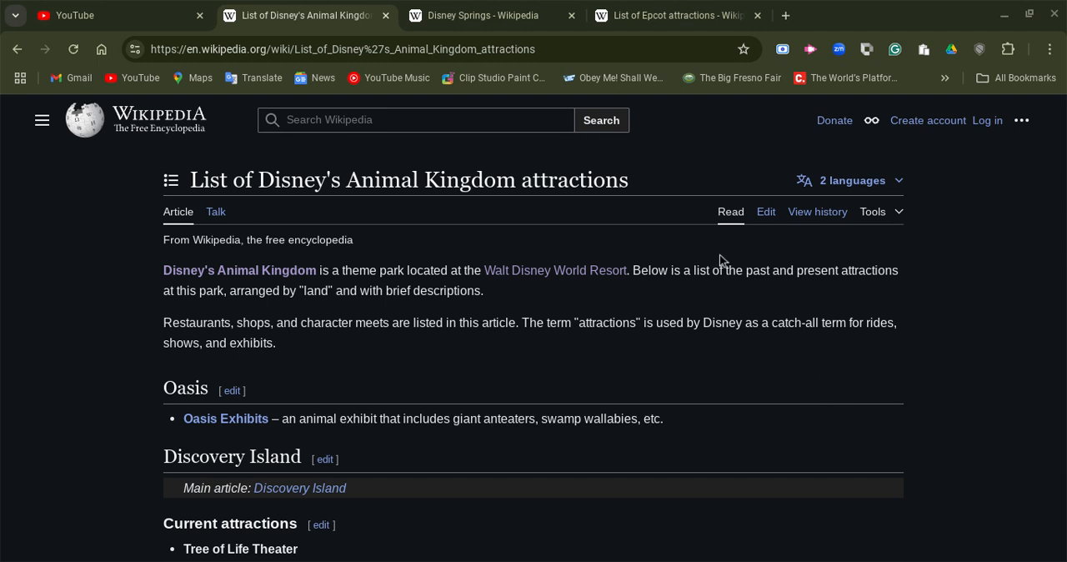
mouse_move(130, 375)
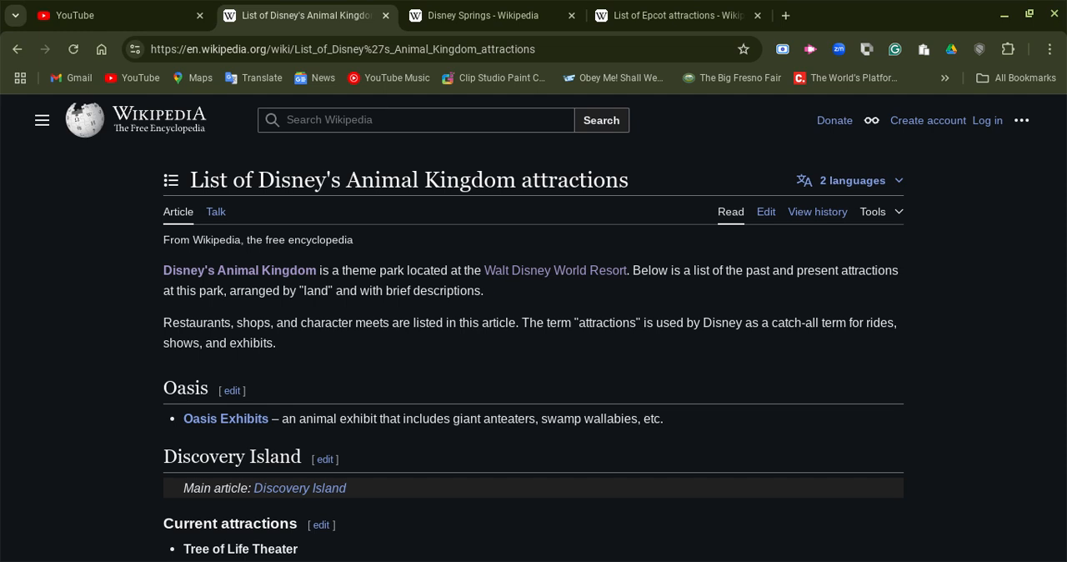
mouse_move(96, 324)
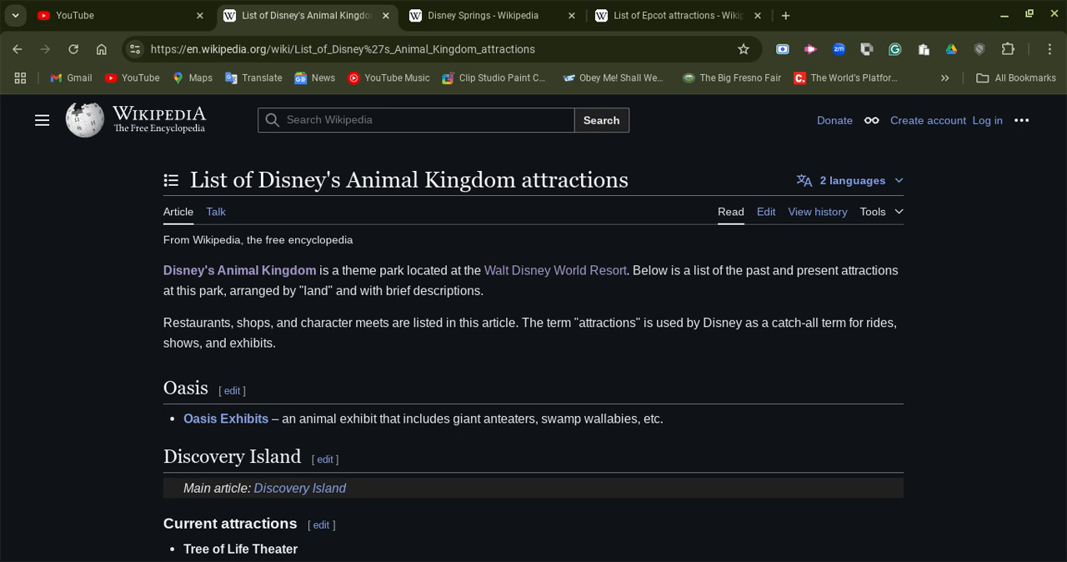
mouse_move(73, 334)
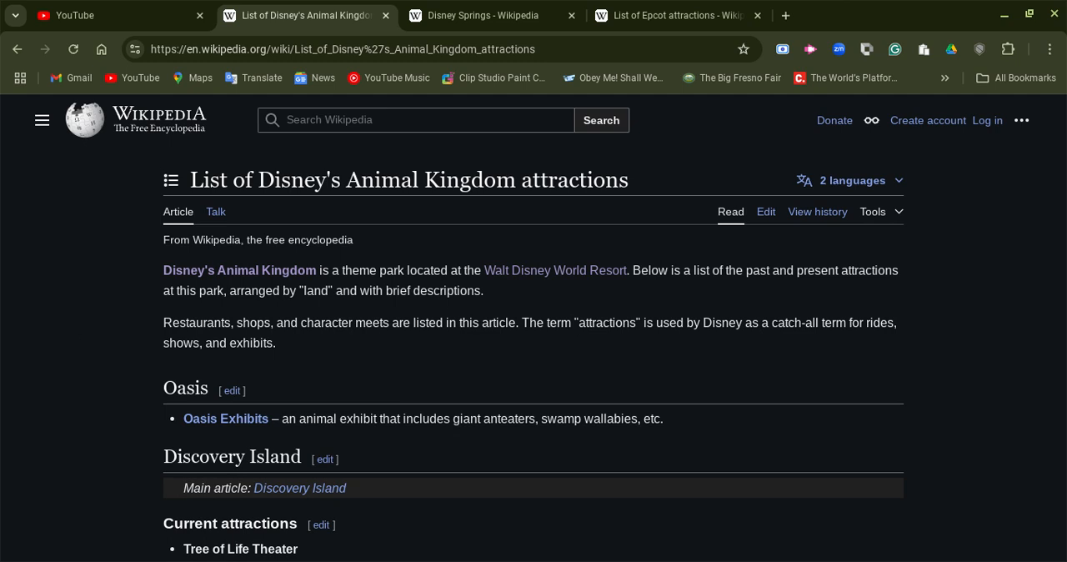
mouse_move(74, 338)
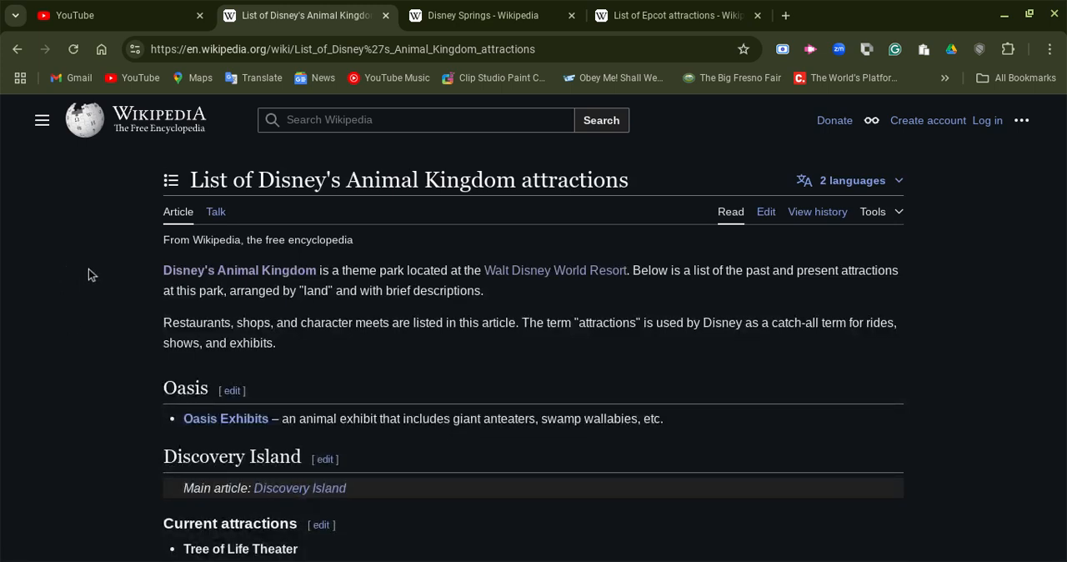
Scroll down through Discovery Island's current and past attractions and entertainment.
scroll(down, 3)
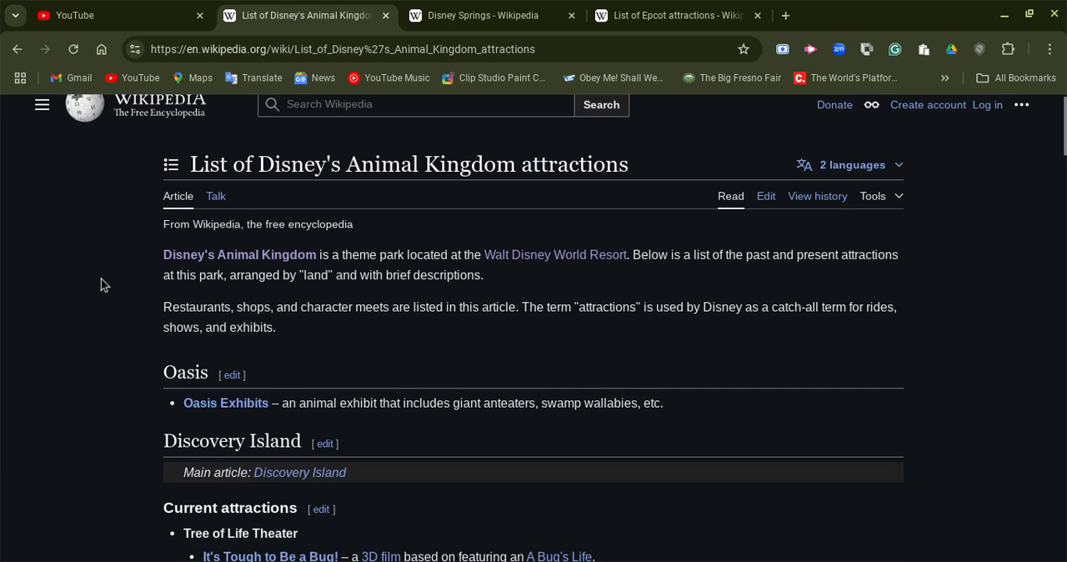
scroll(down, 3)
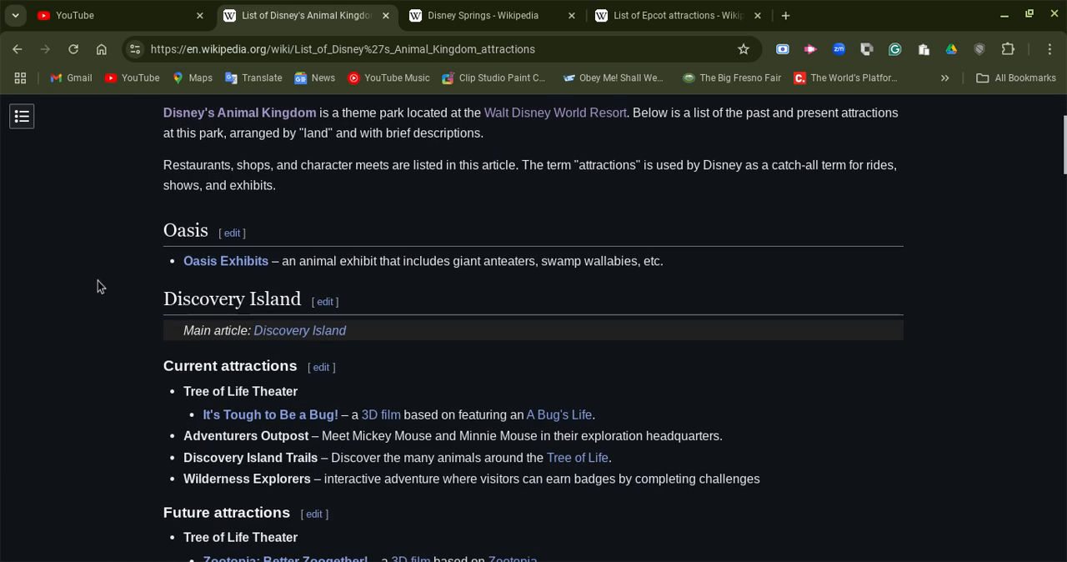
scroll(down, 3)
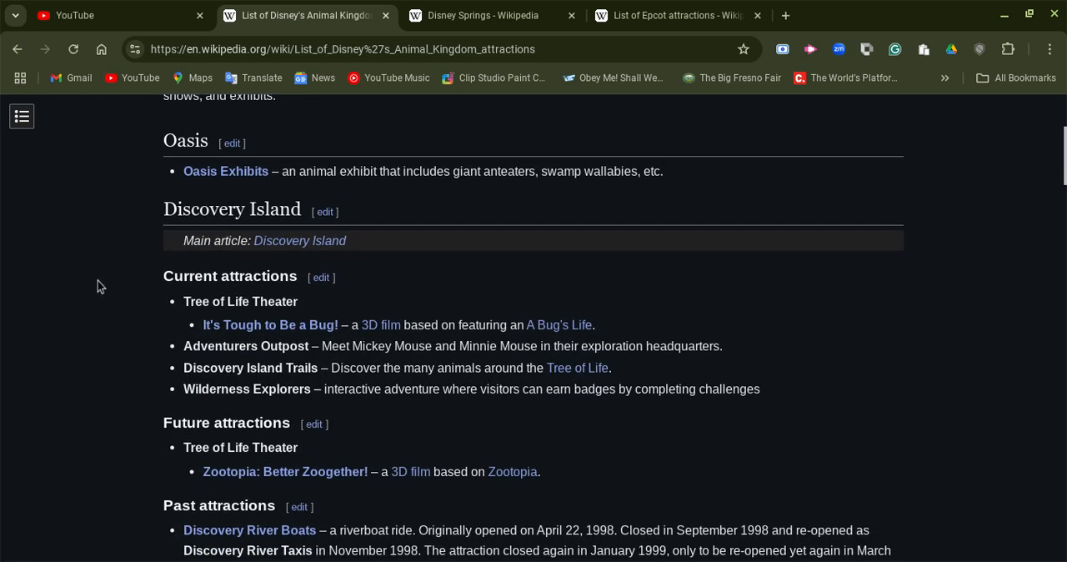
scroll(down, 3)
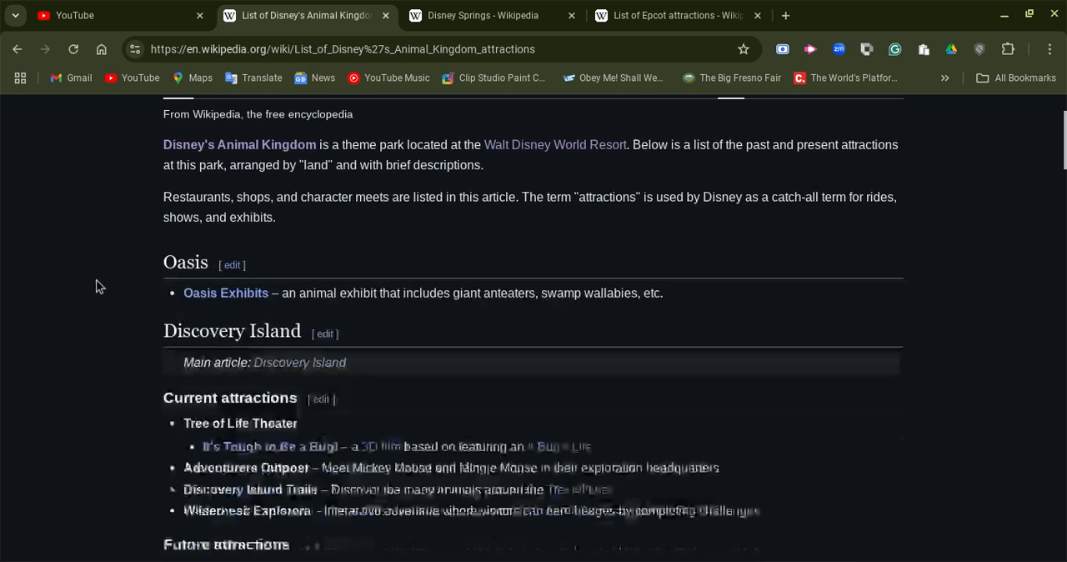
scroll(down, 3)
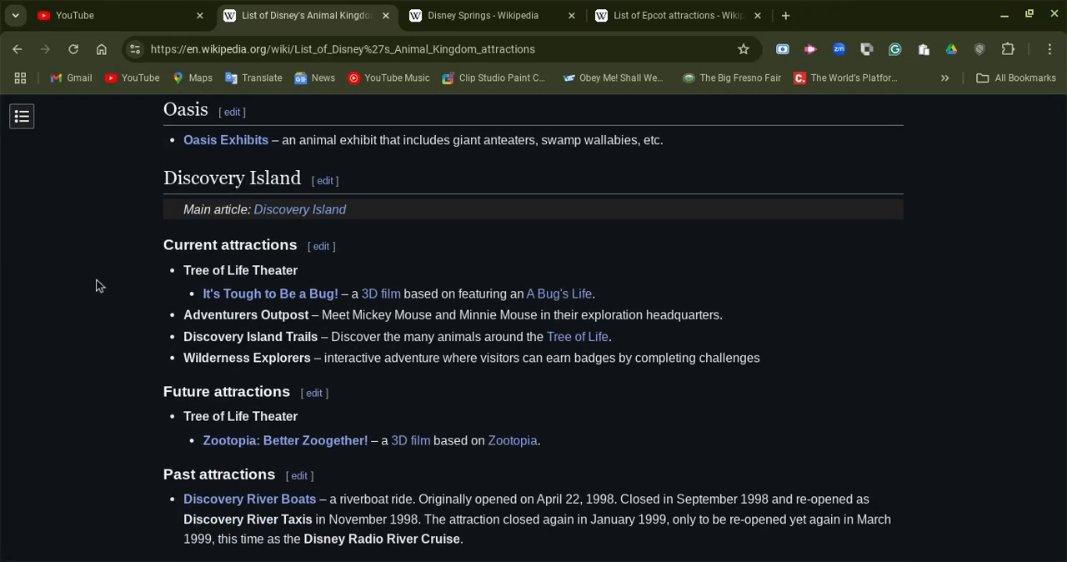
scroll(down, 3)
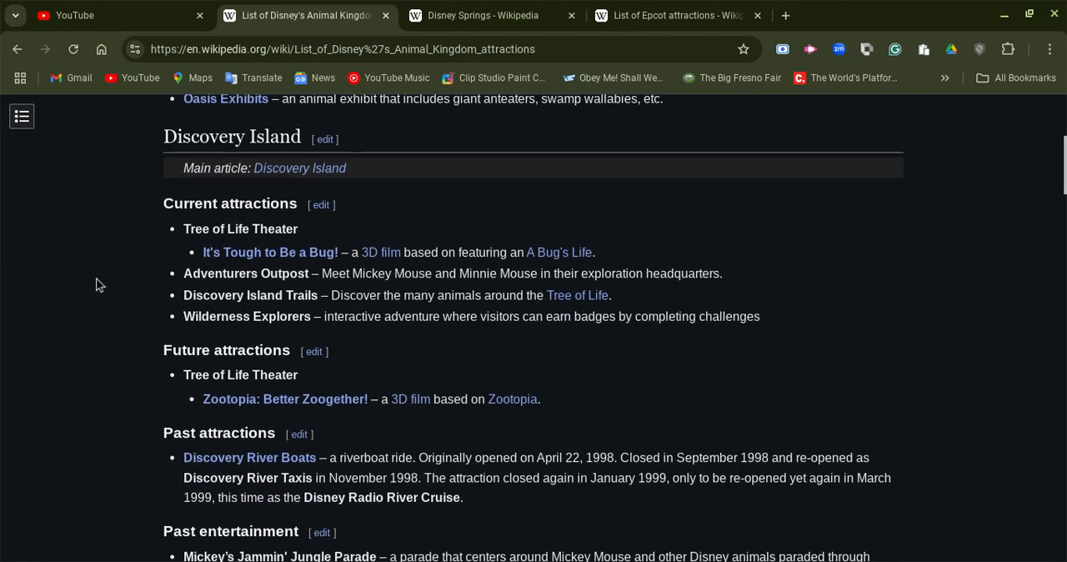
scroll(down, 3)
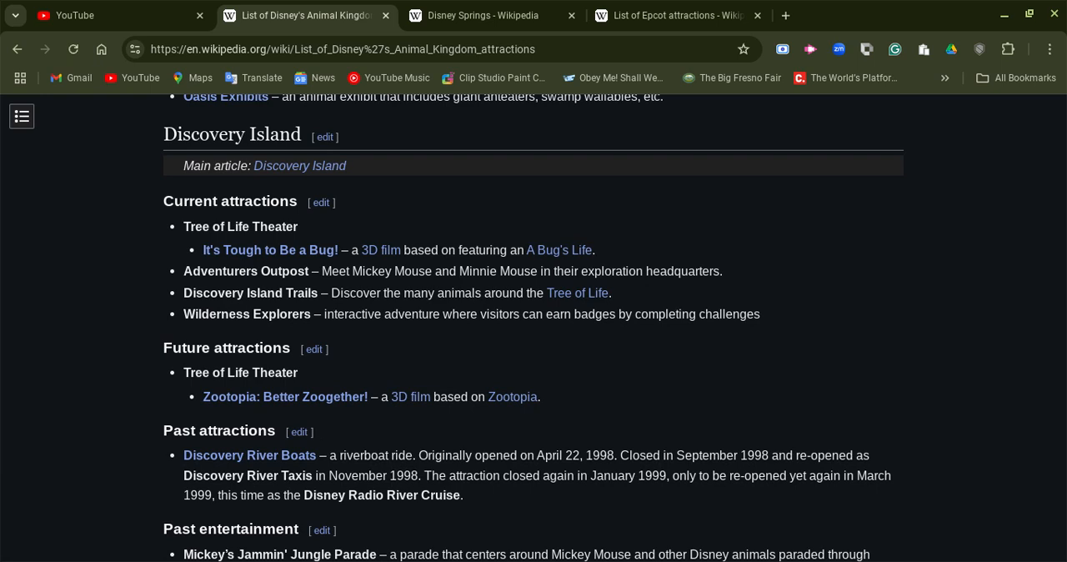
Continue down until the Pandora – The World of Avatar heading comes into view.
scroll(down, 3)
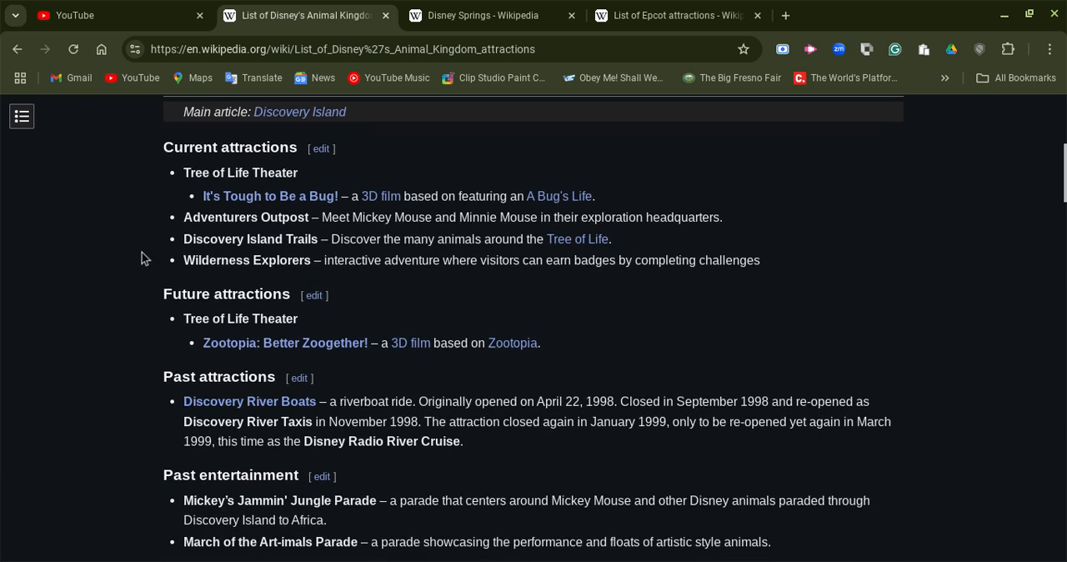
scroll(down, 3)
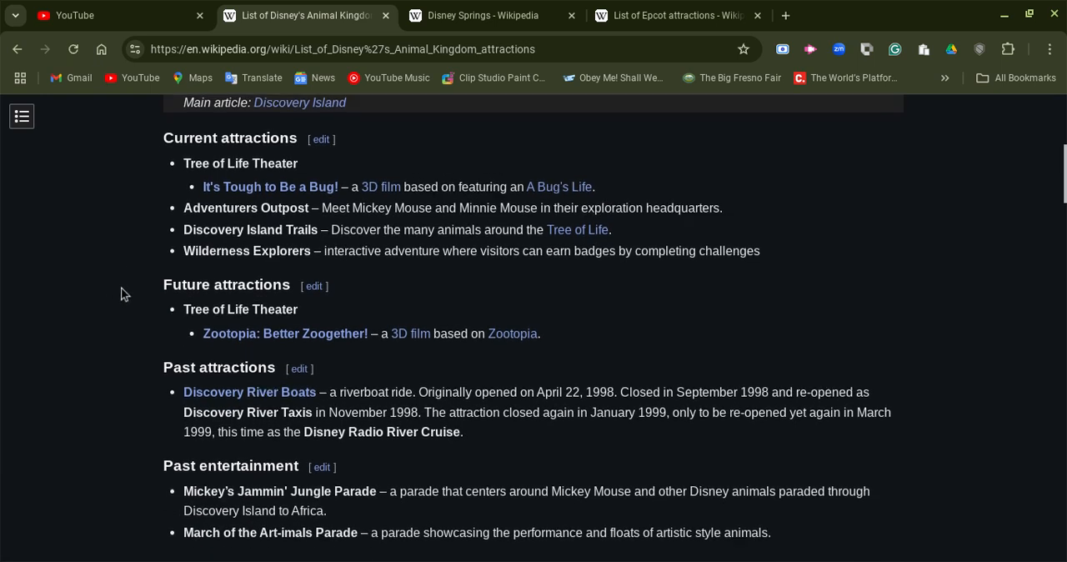
scroll(down, 3)
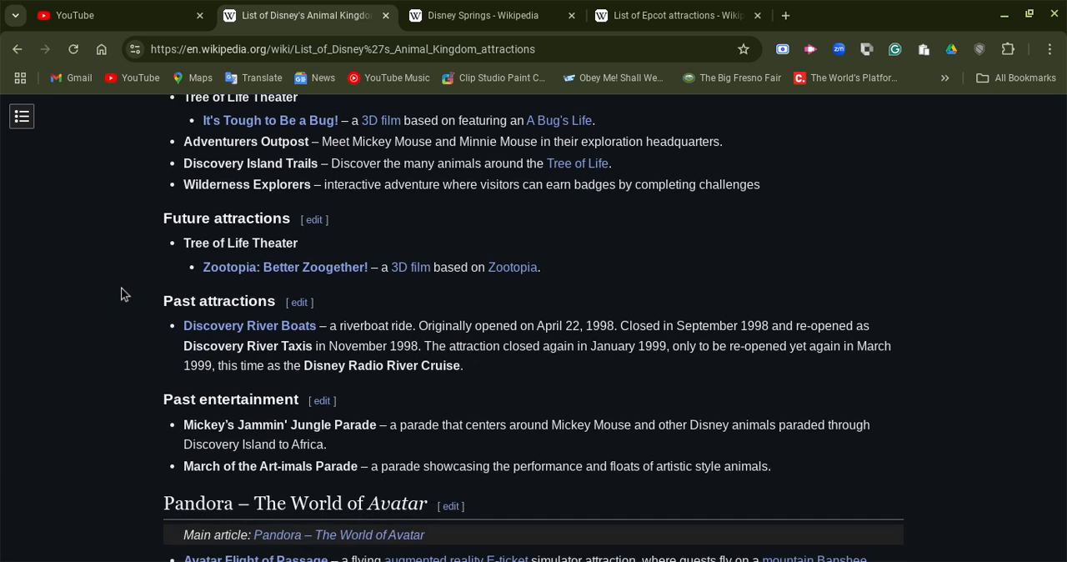
mouse_move(123, 294)
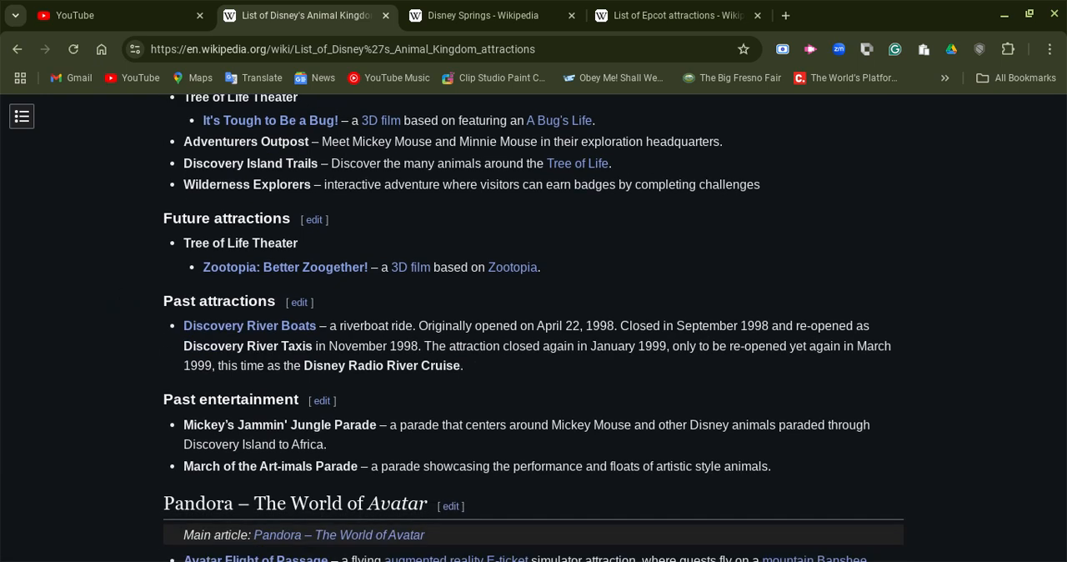
scroll(down, 3)
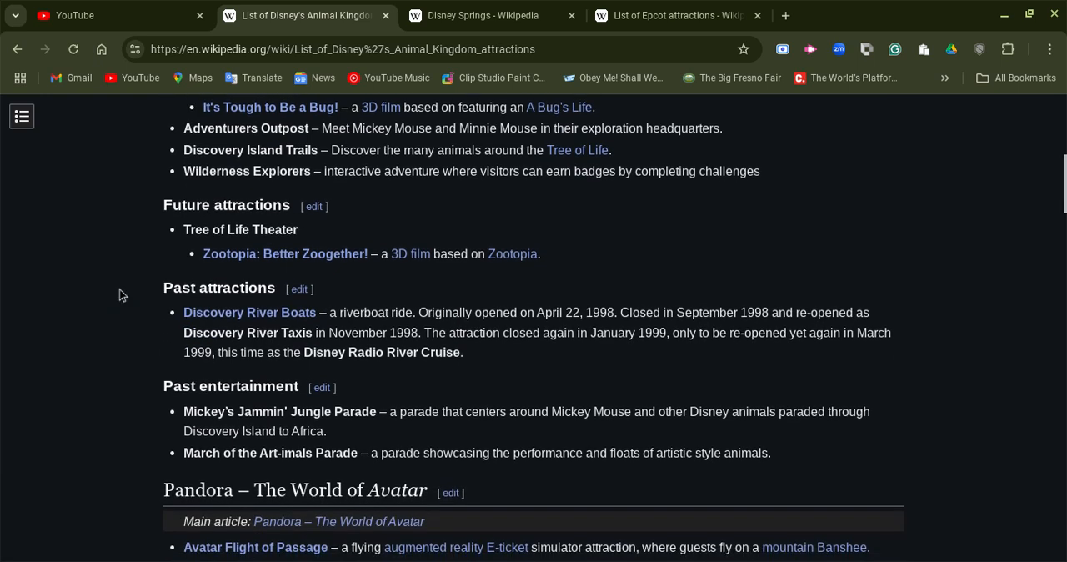
scroll(down, 3)
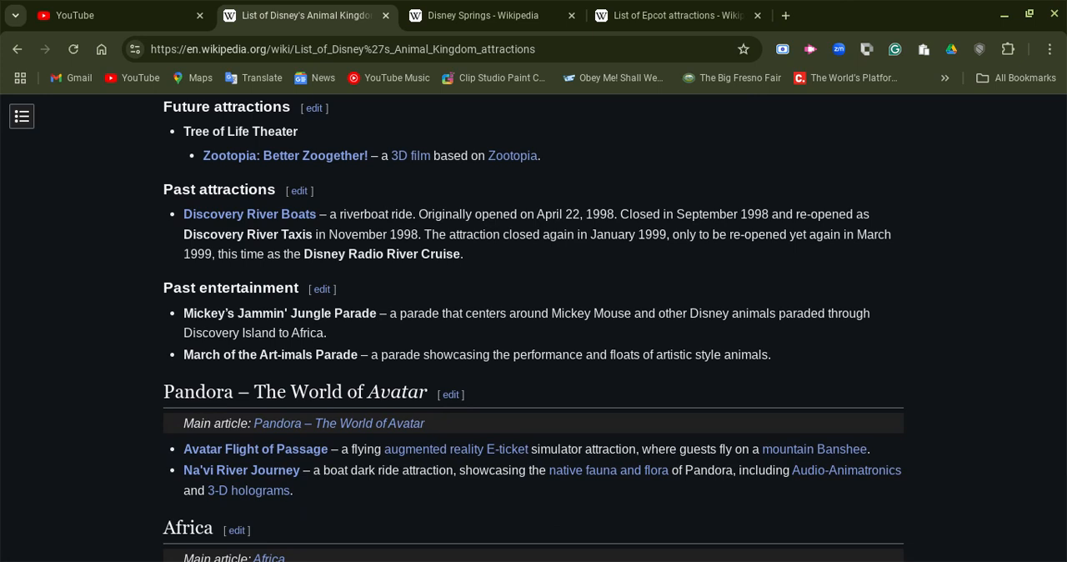
Scroll past the Pandora attractions to Africa's current attractions list with Kilimanjaro Safaris.
scroll(down, 3)
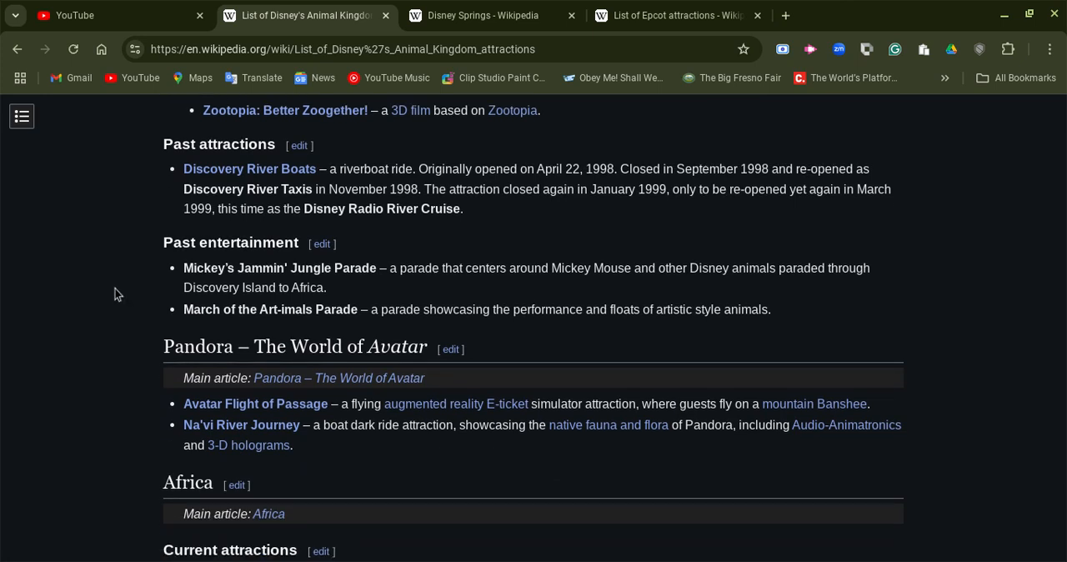
scroll(down, 3)
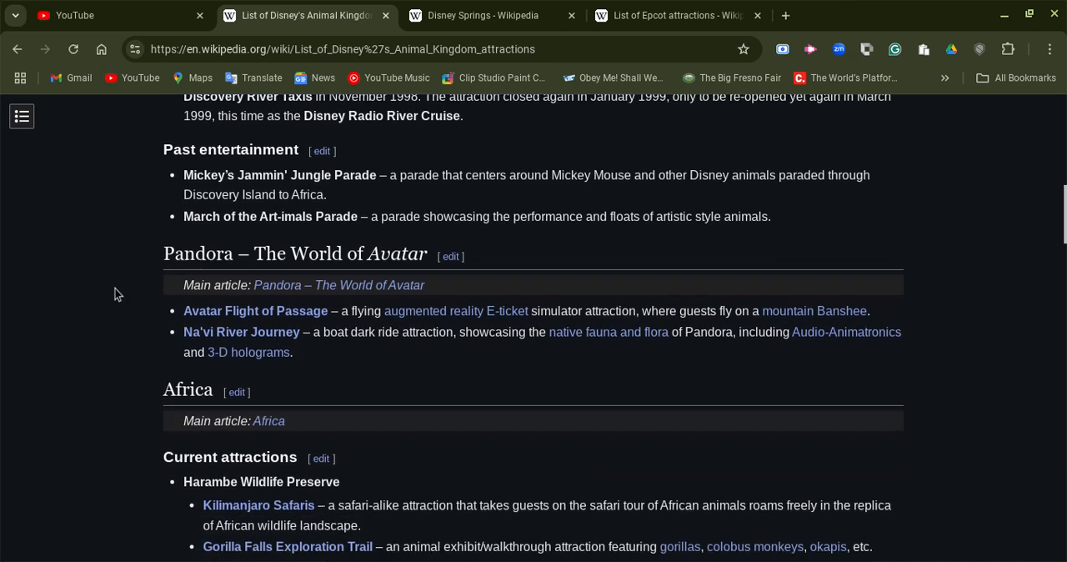
scroll(down, 3)
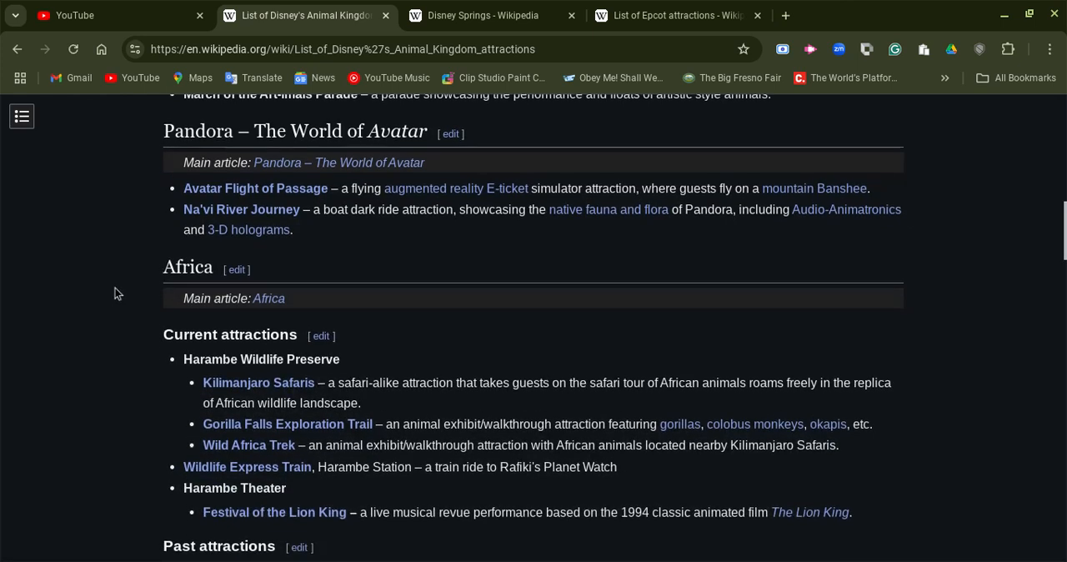
scroll(down, 3)
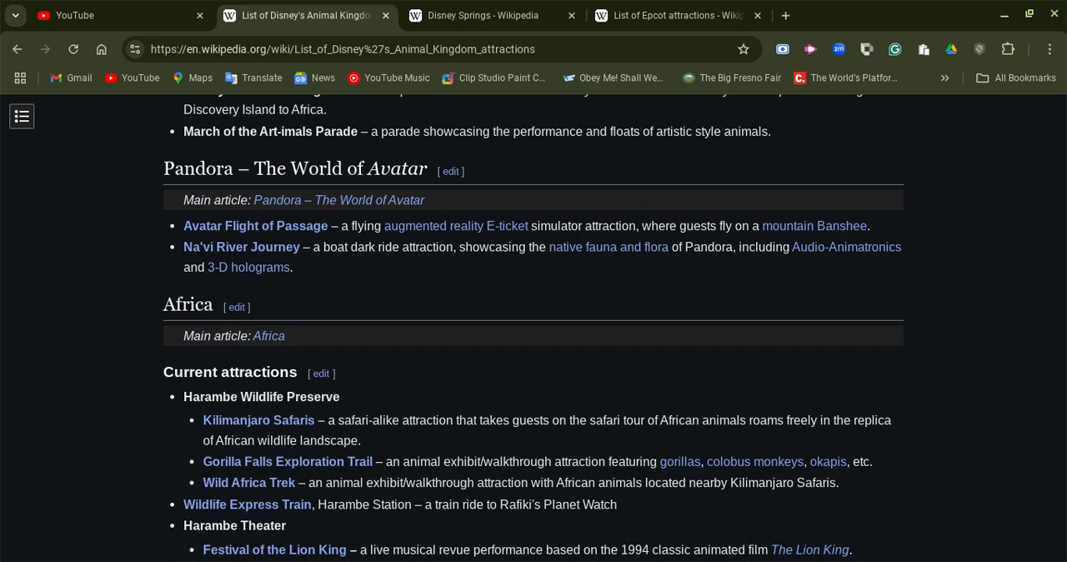
scroll(down, 3)
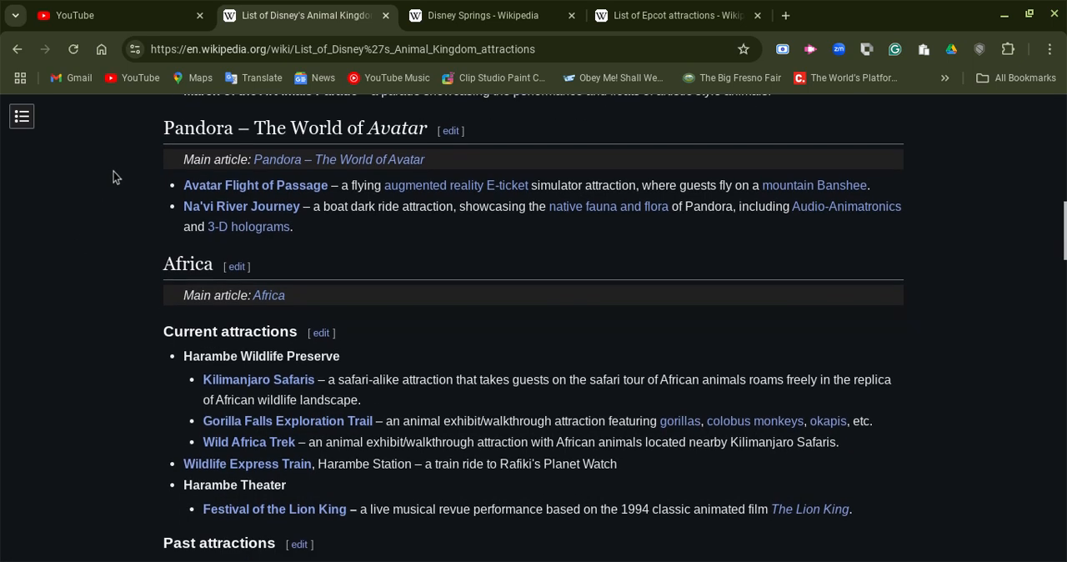
Scroll down past Africa through the Rafiki's Planet Watch and Asia attractions.
scroll(down, 3)
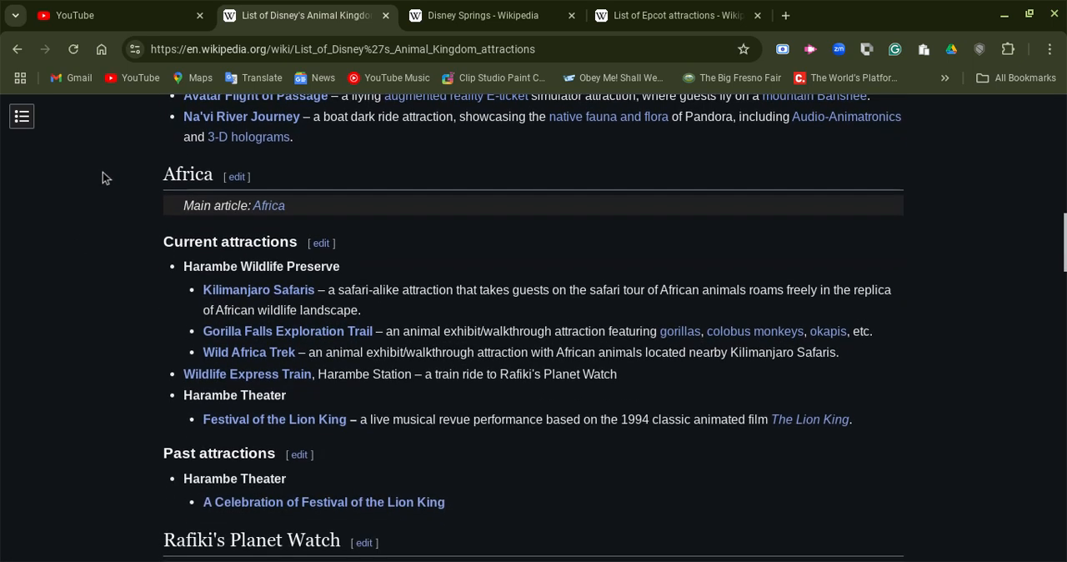
scroll(up, 3)
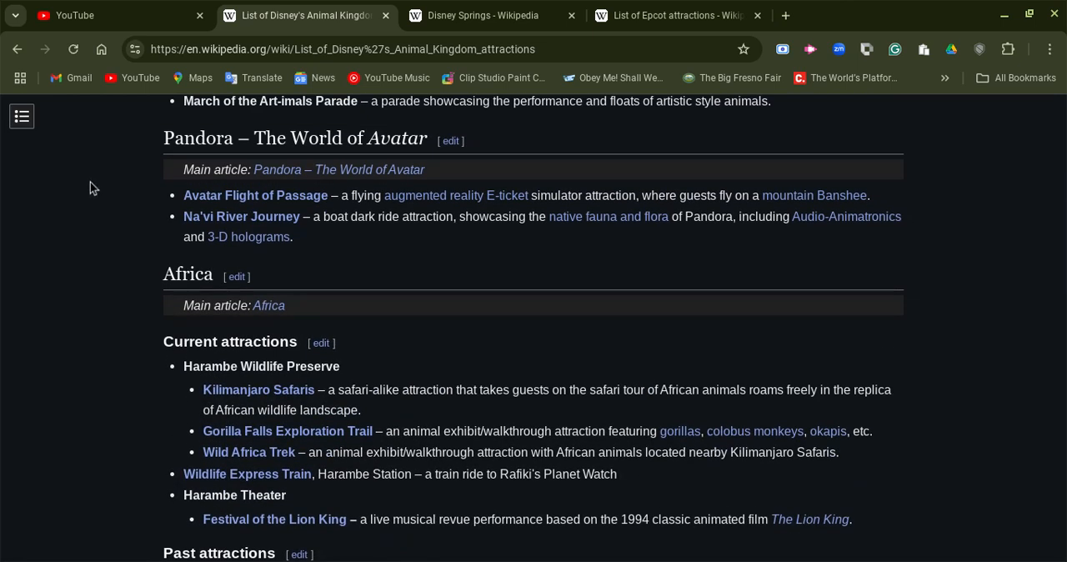
scroll(down, 3)
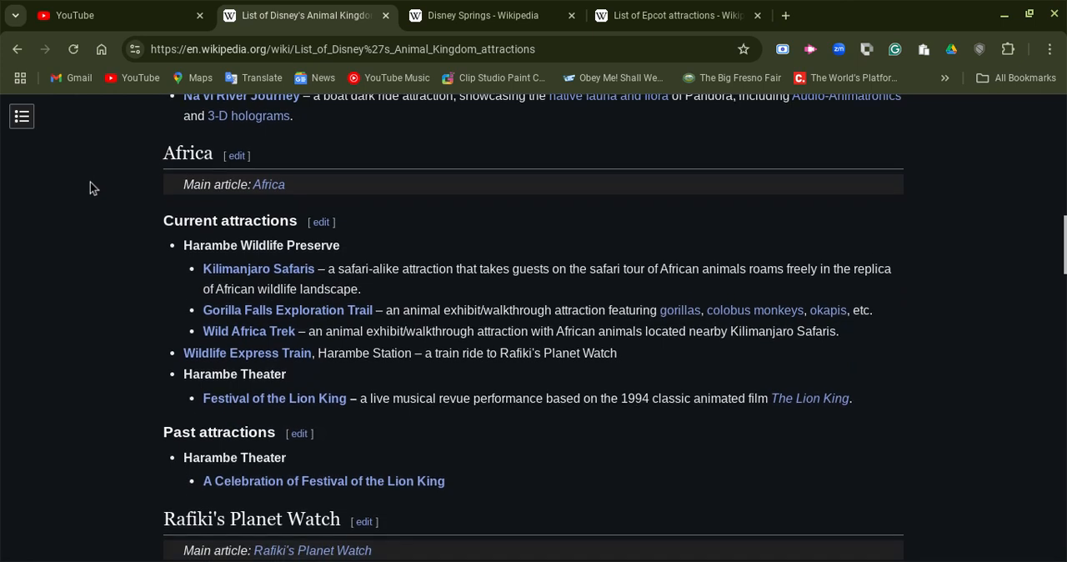
scroll(down, 3)
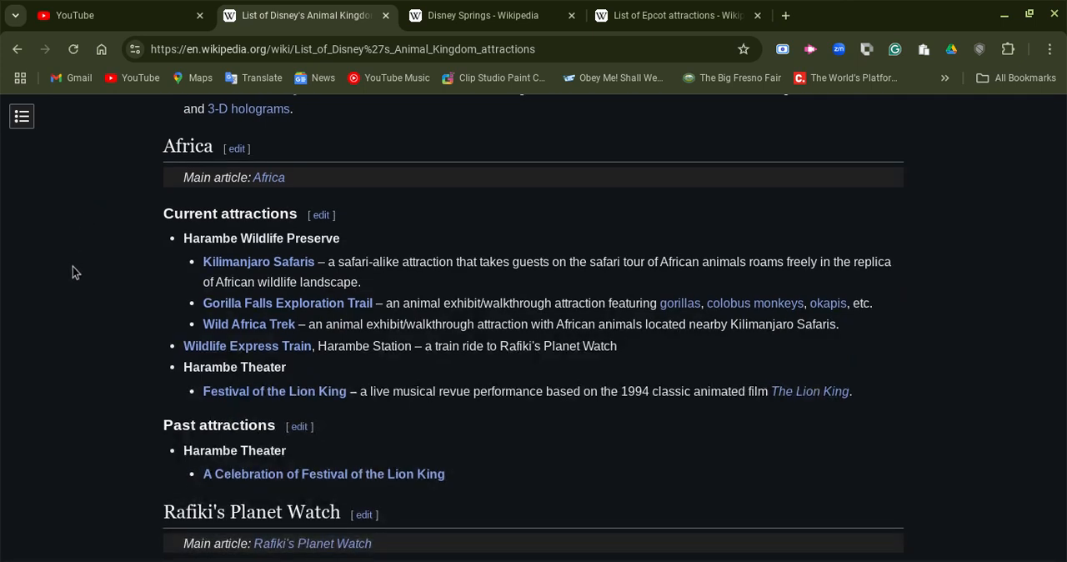
scroll(down, 3)
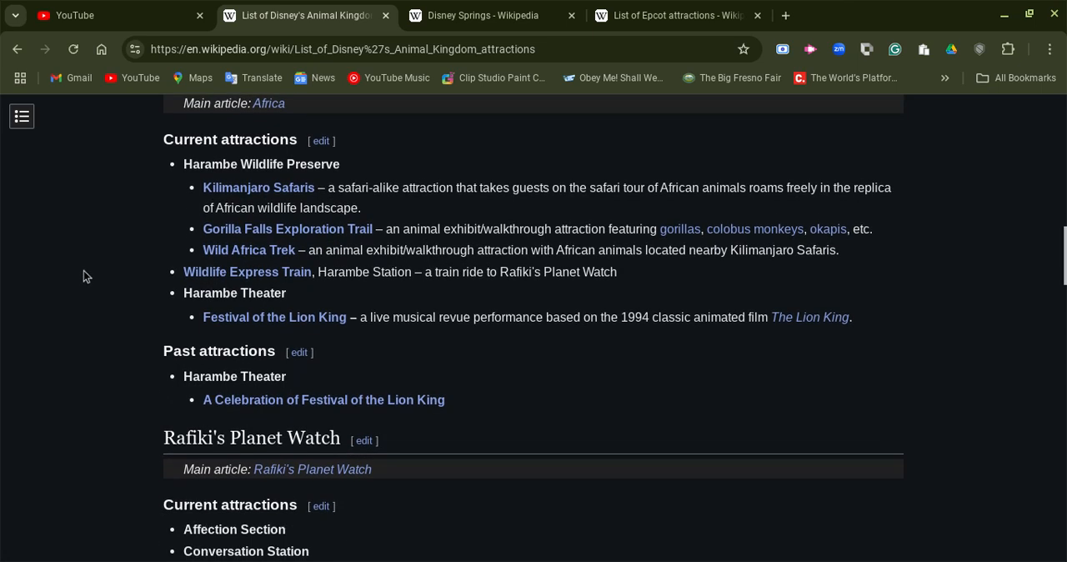
scroll(down, 3)
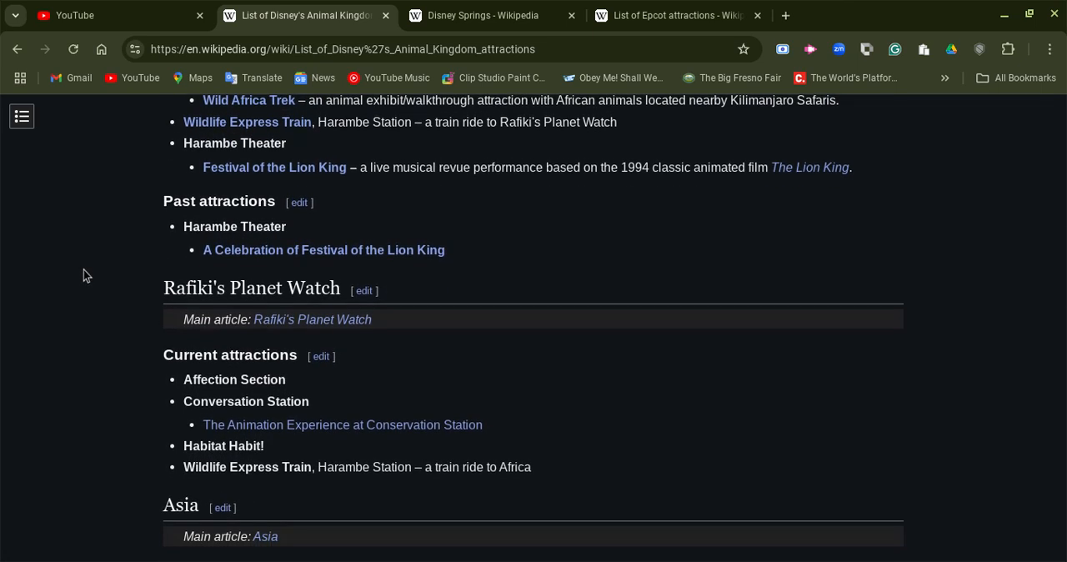
scroll(down, 3)
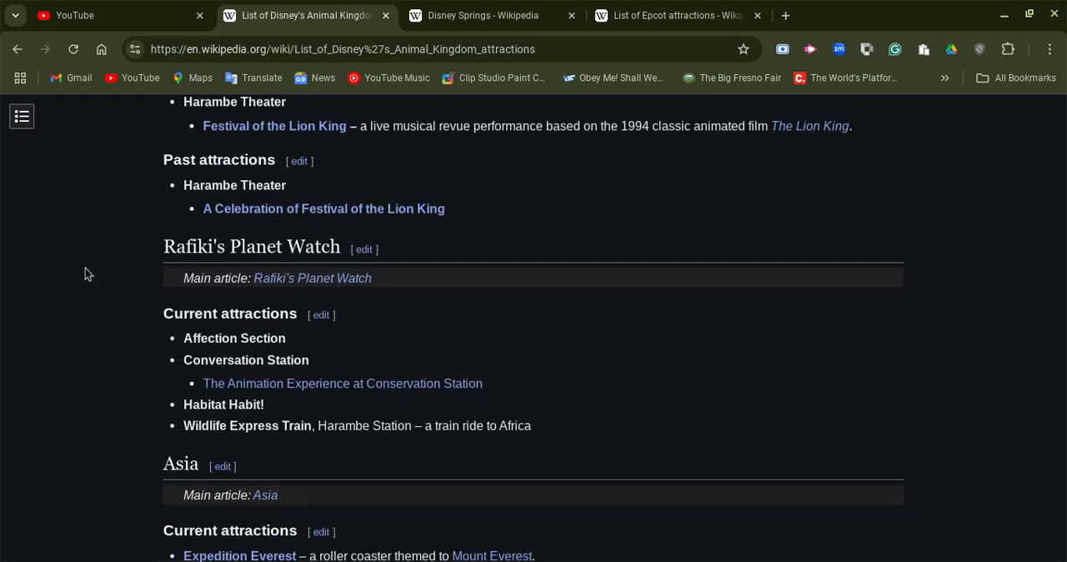
scroll(up, 3)
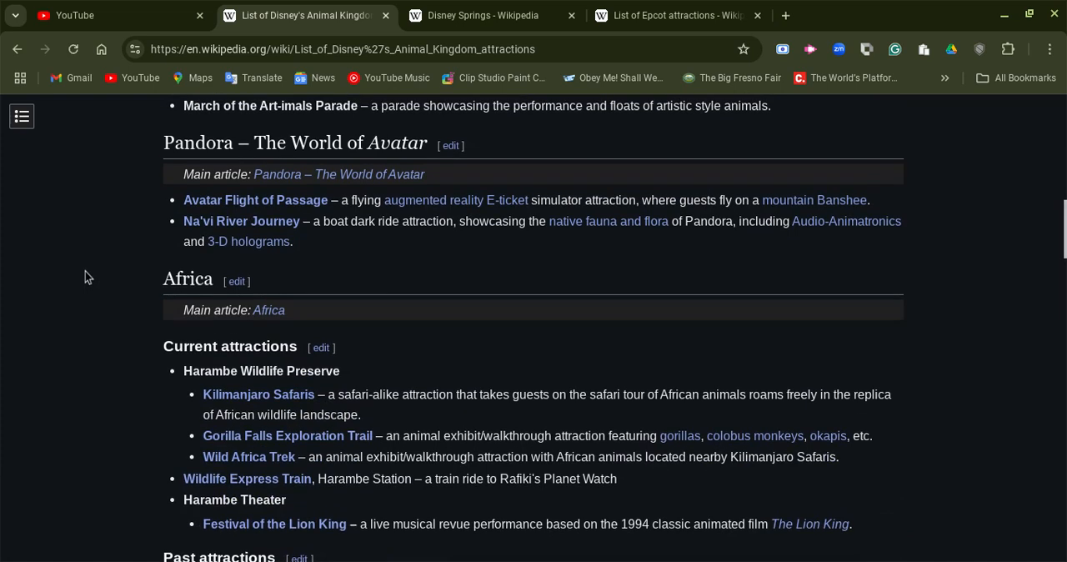
Continue down until DinoLand U.S.A.'s current attractions are visible.
scroll(down, 3)
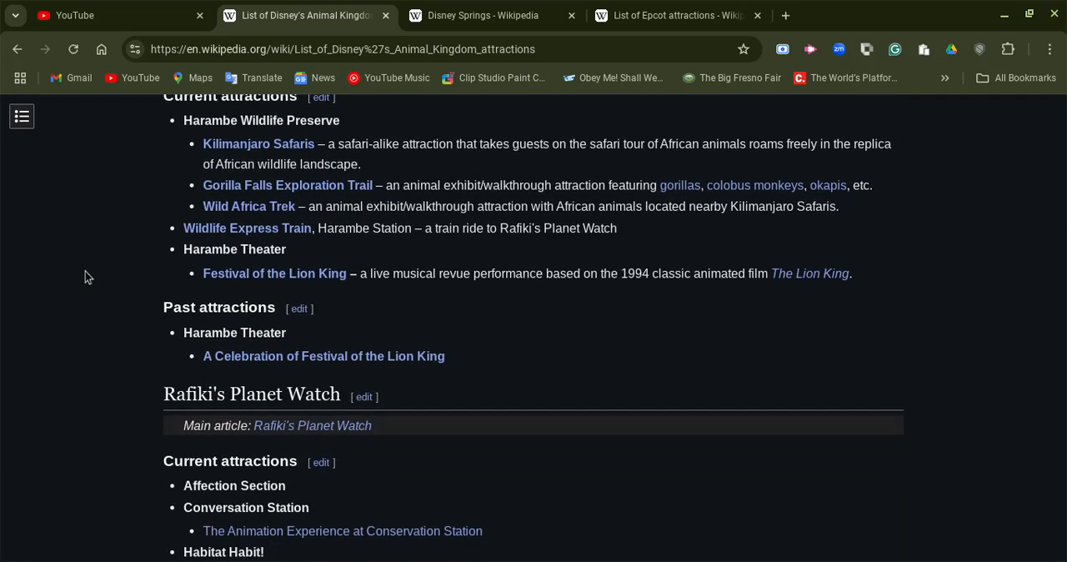
scroll(down, 3)
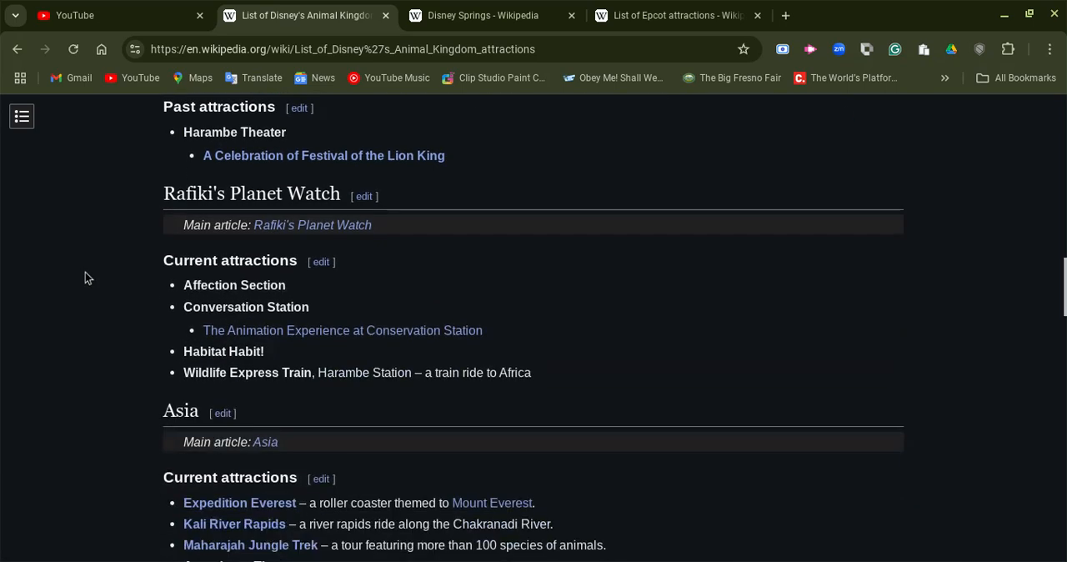
scroll(down, 3)
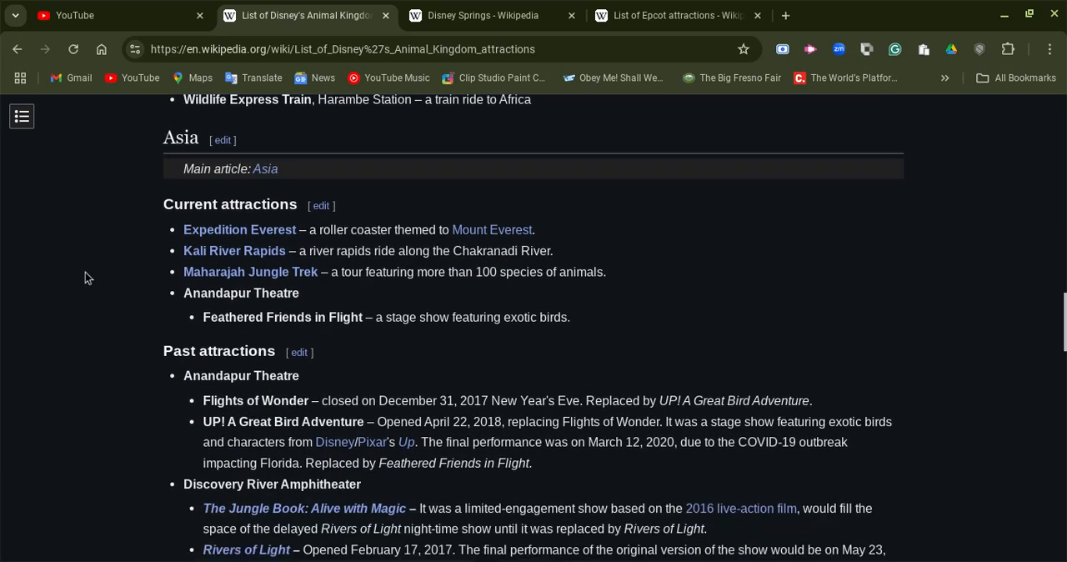
scroll(down, 3)
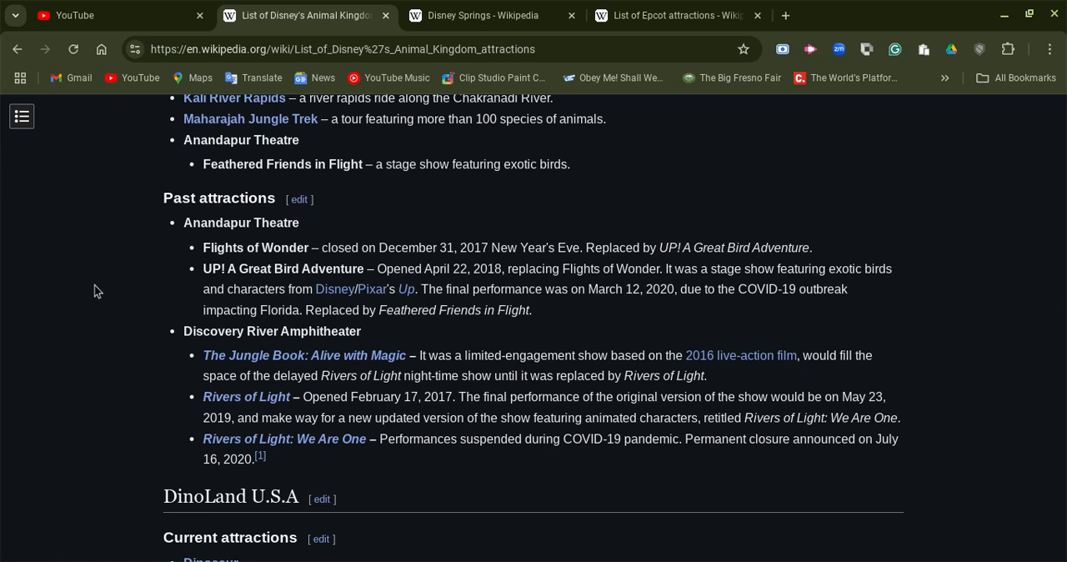
scroll(down, 3)
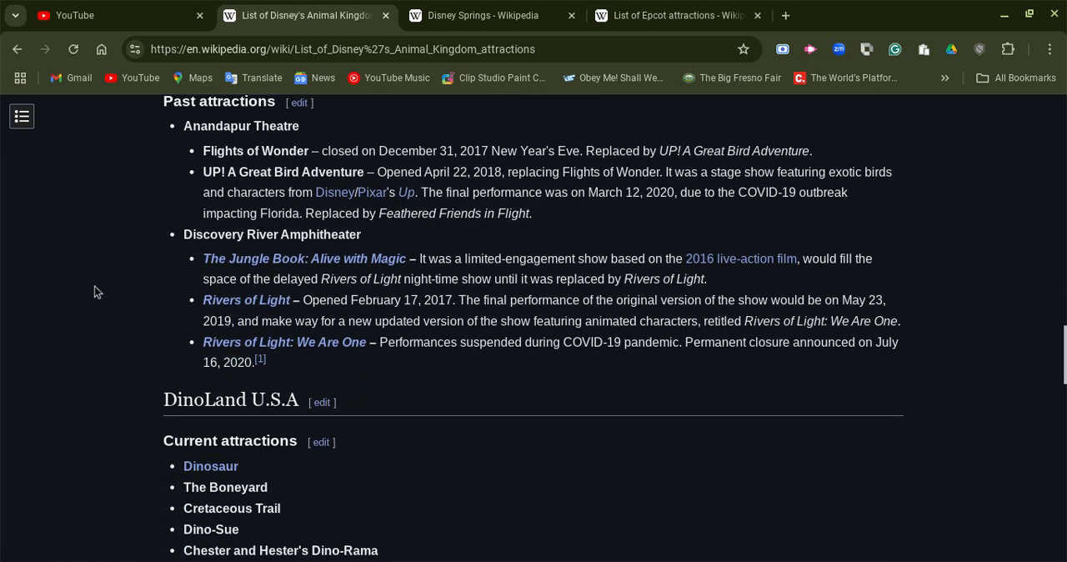
scroll(down, 3)
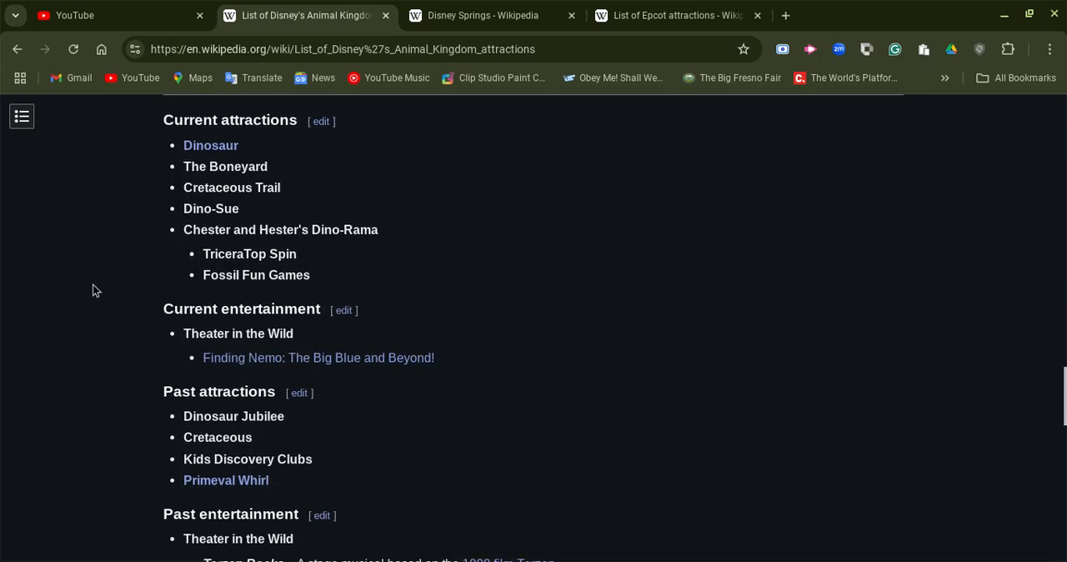
scroll(down, 3)
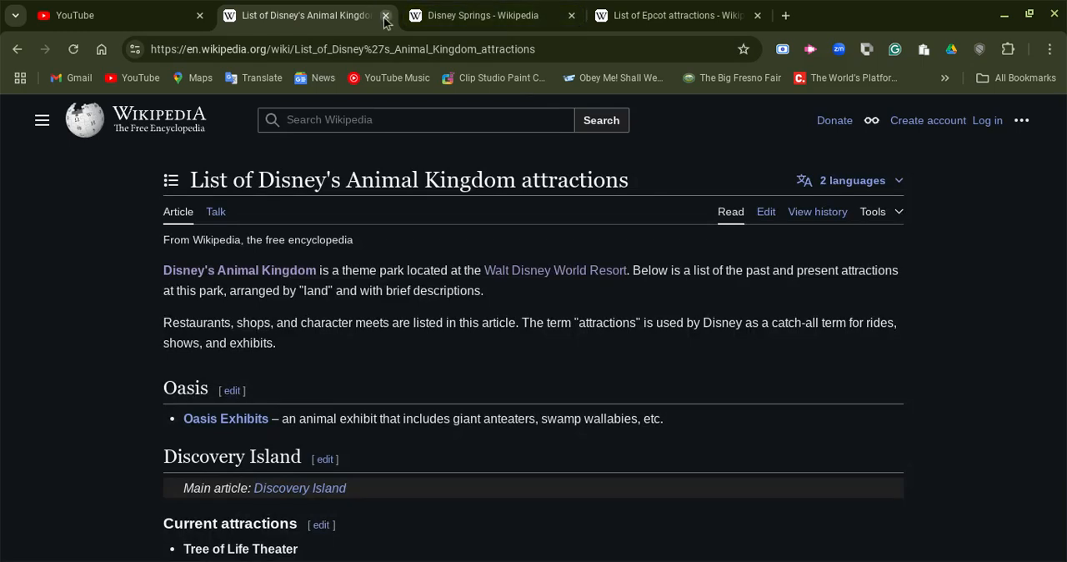
mouse_move(383, 23)
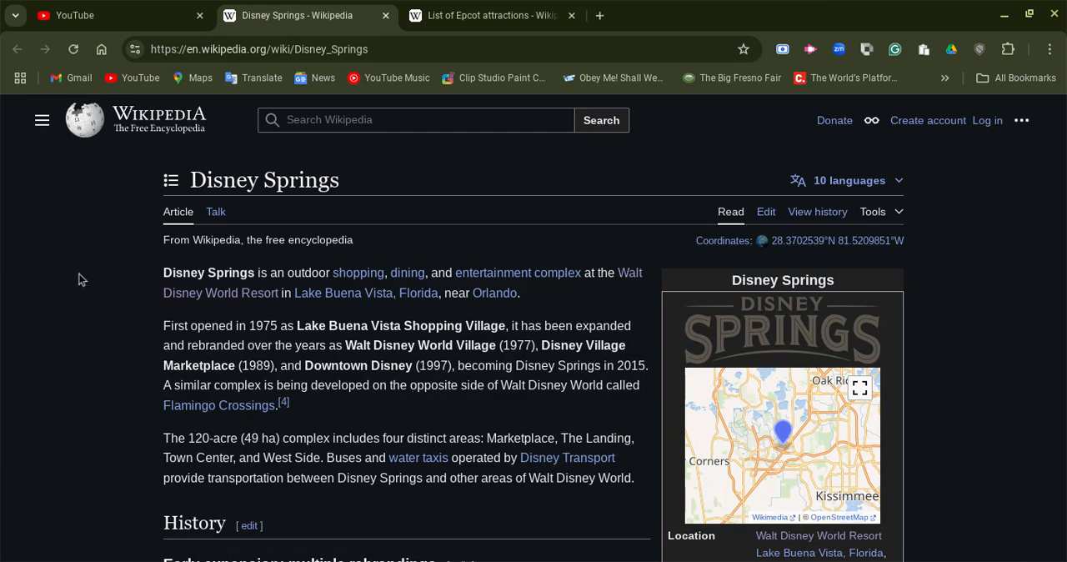
Scroll from the Disney Springs article top through the History subsections to the Areas heading.
scroll(down, 3)
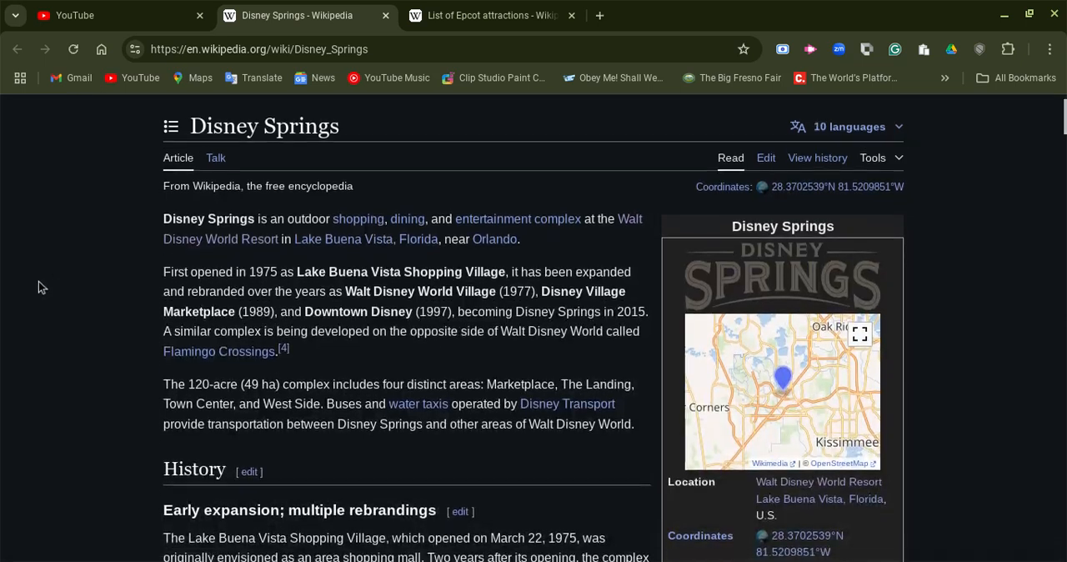
scroll(down, 3)
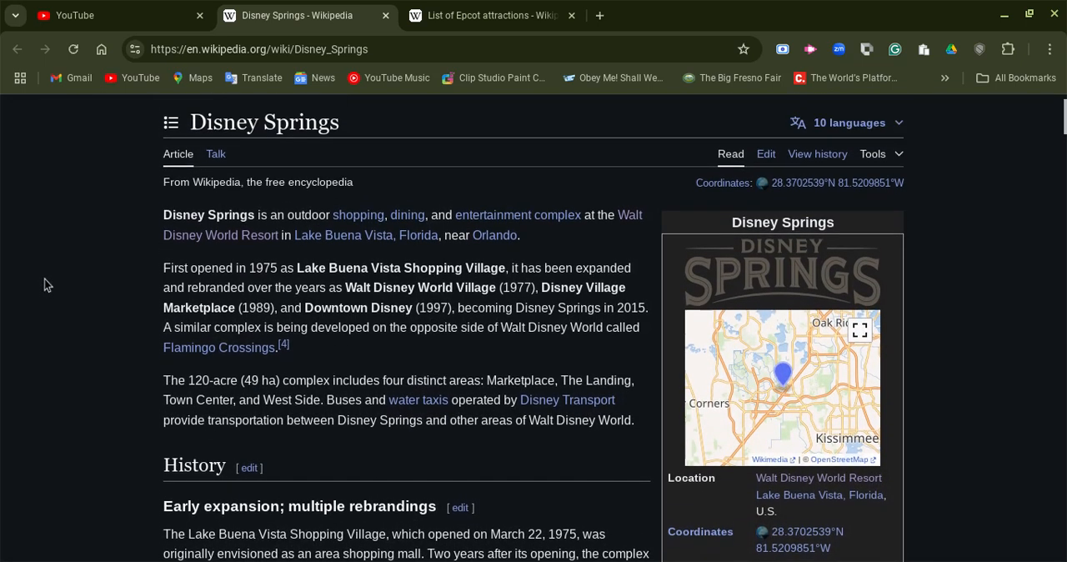
scroll(down, 3)
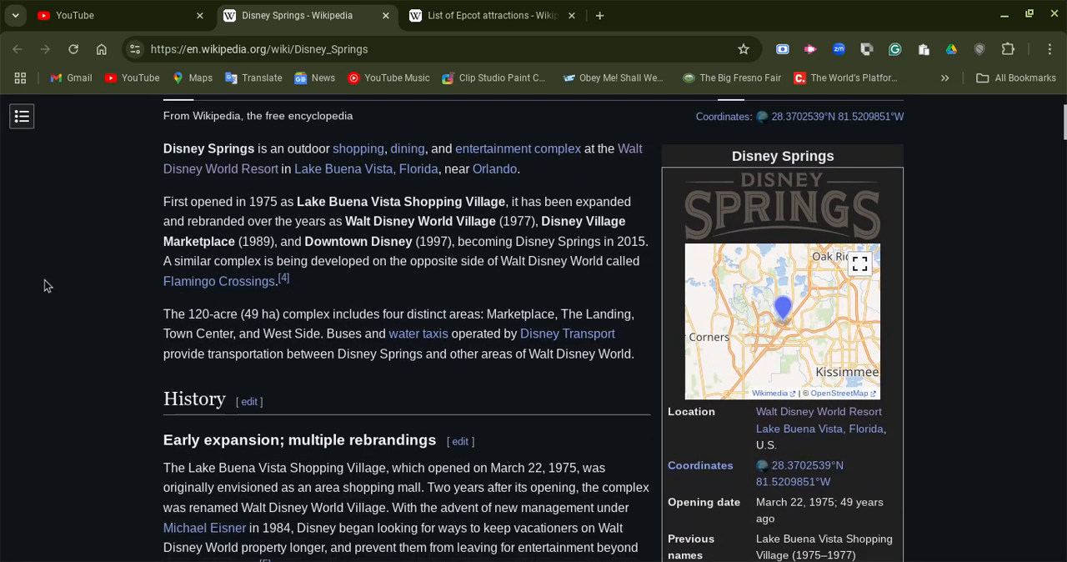
scroll(down, 3)
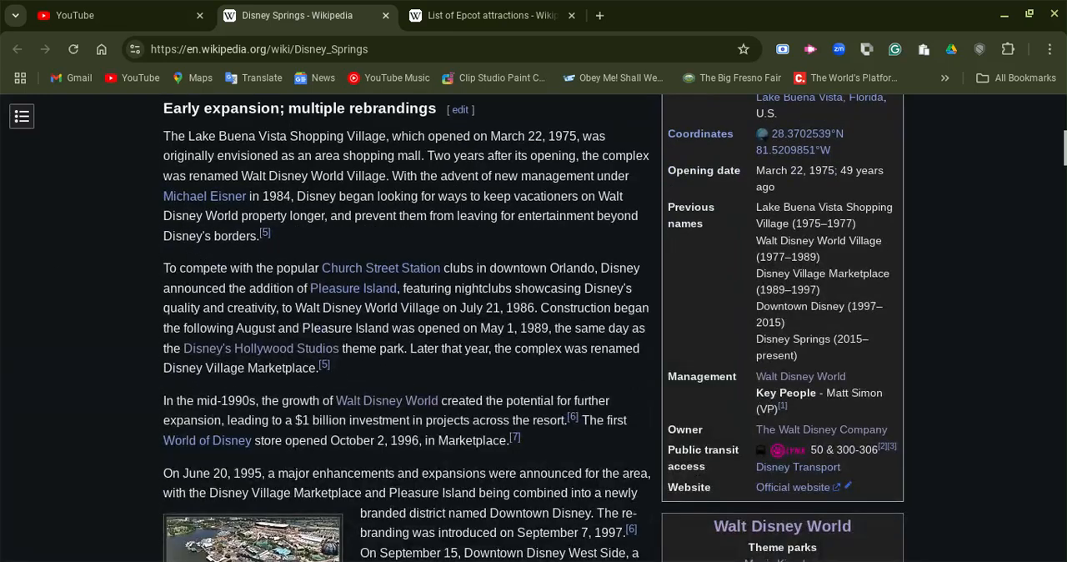
mouse_move(363, 290)
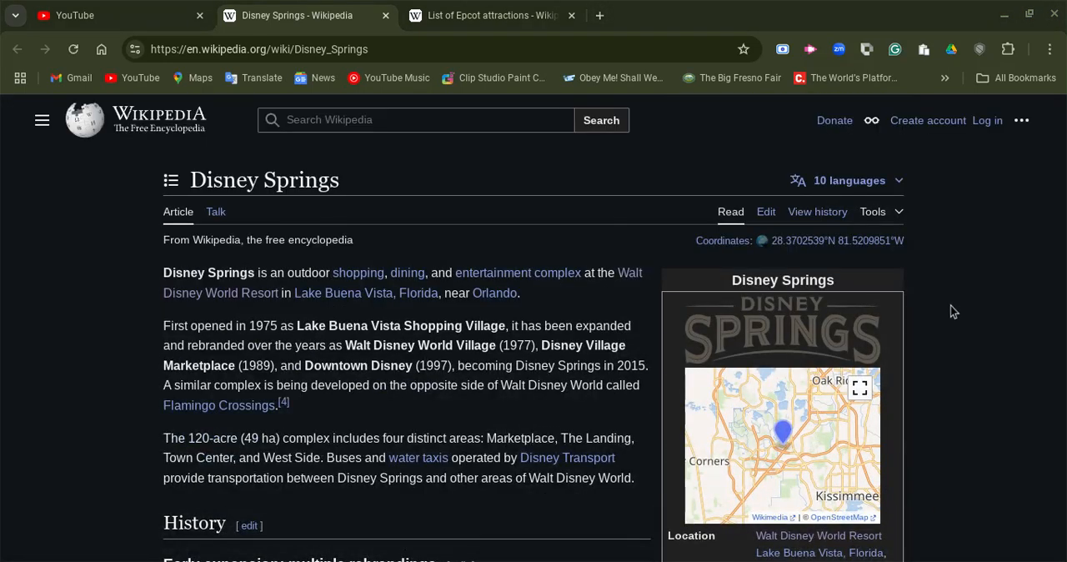
scroll(down, 3)
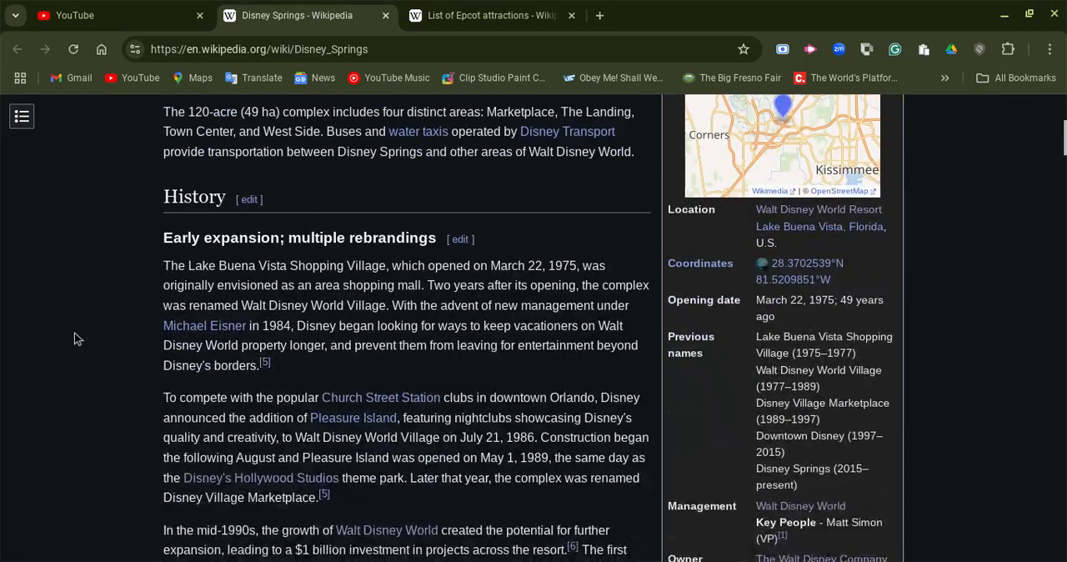
scroll(down, 3)
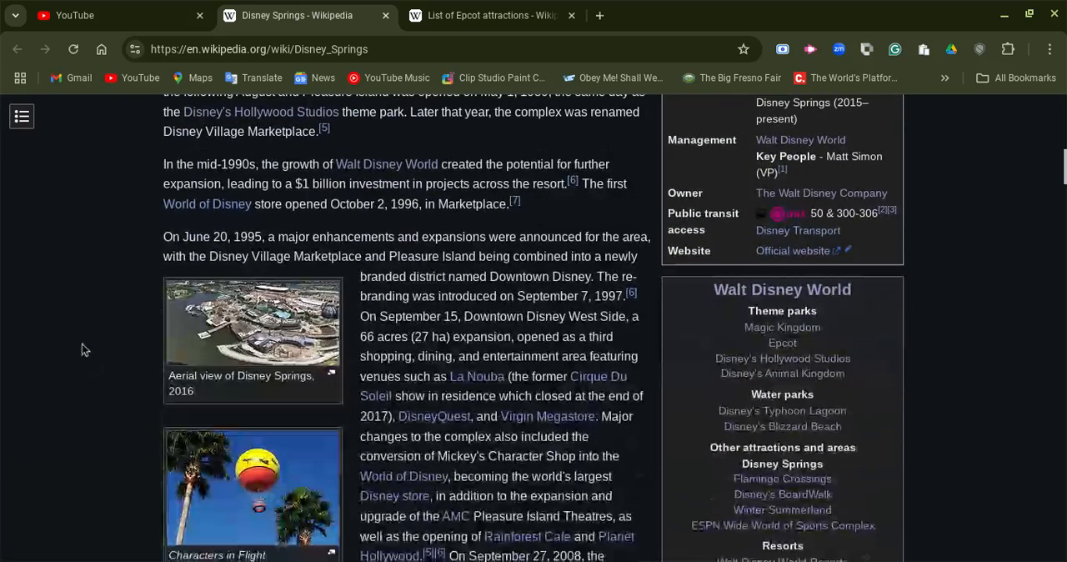
scroll(down, 3)
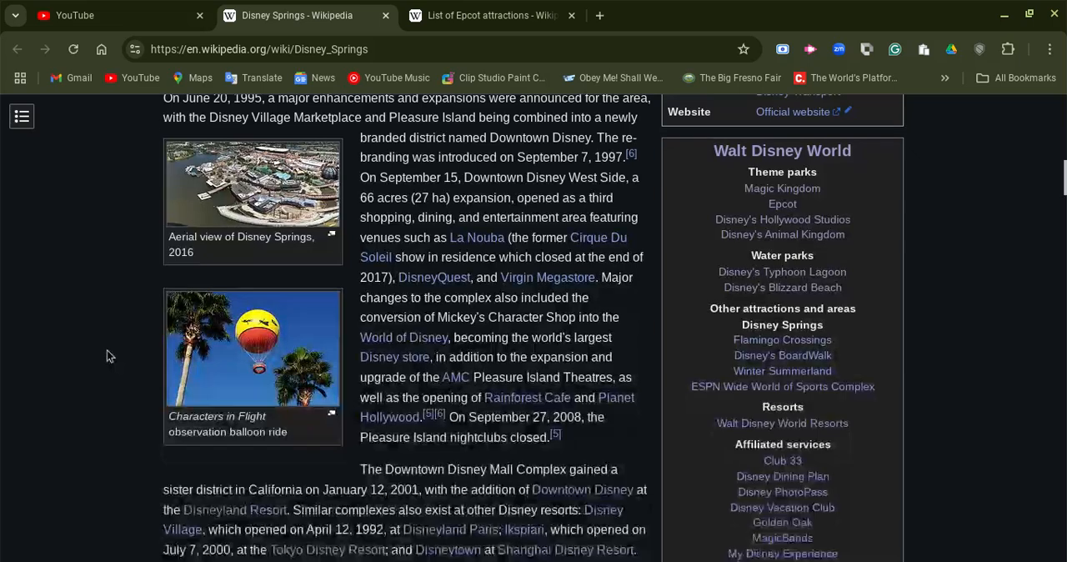
scroll(down, 3)
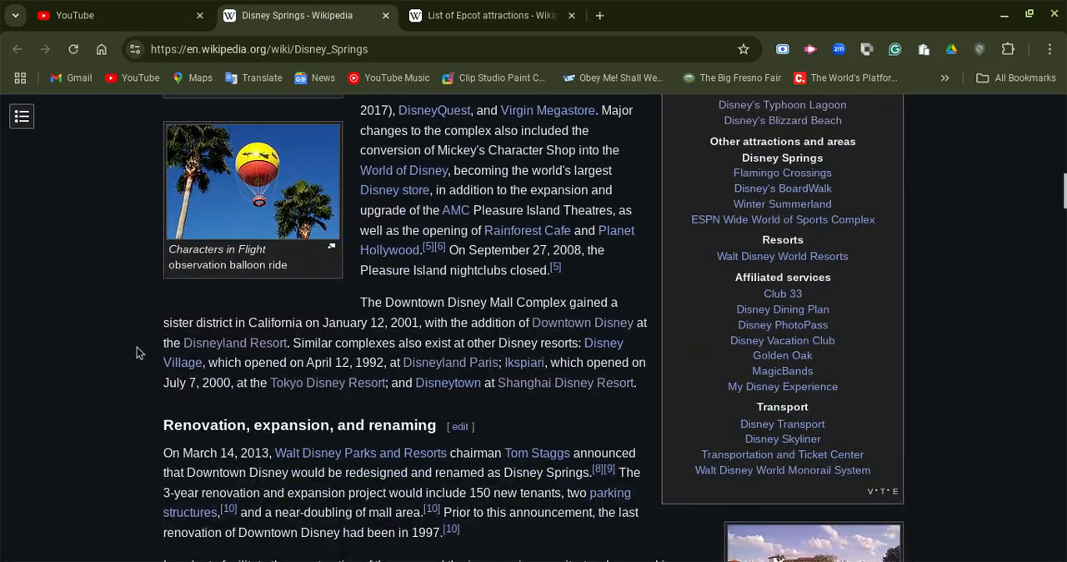
mouse_move(434, 110)
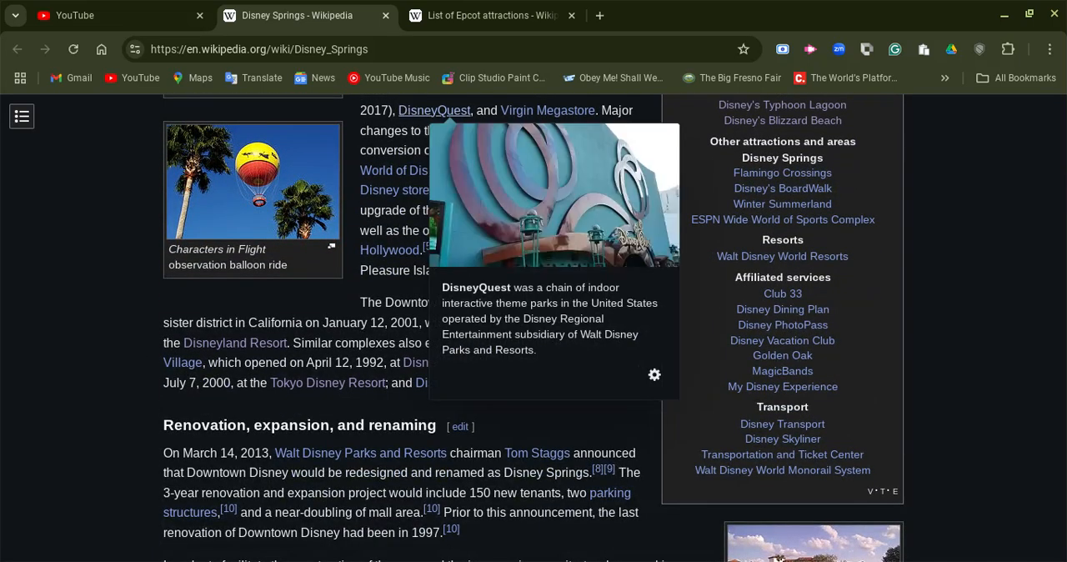
scroll(down, 3)
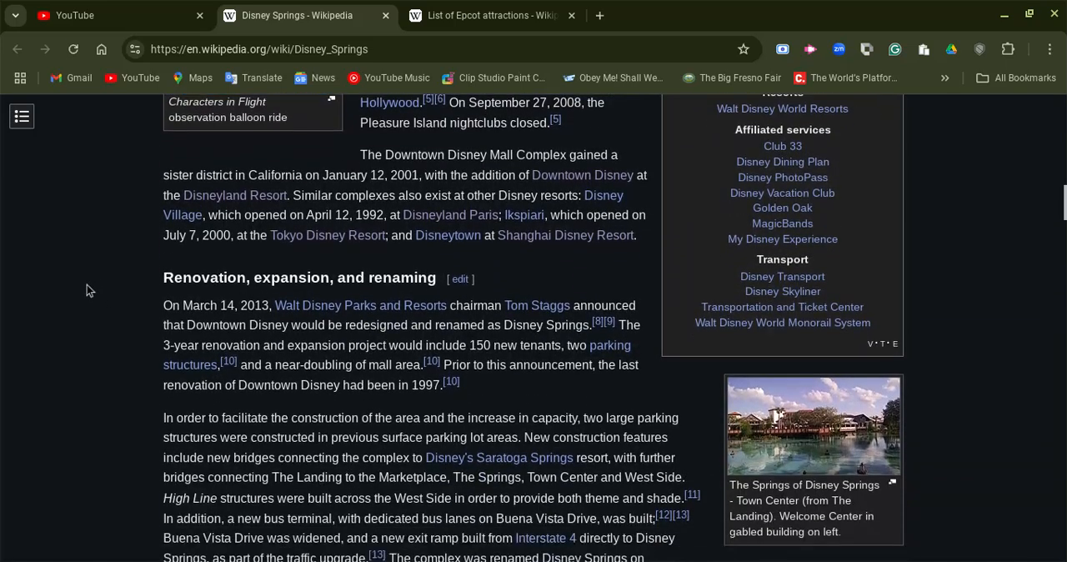
scroll(down, 3)
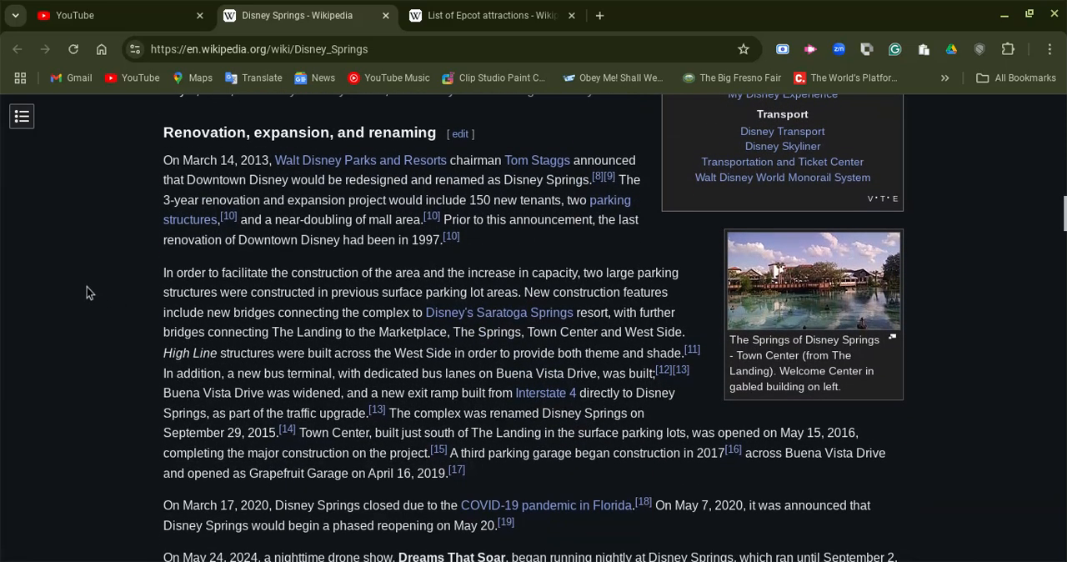
scroll(down, 3)
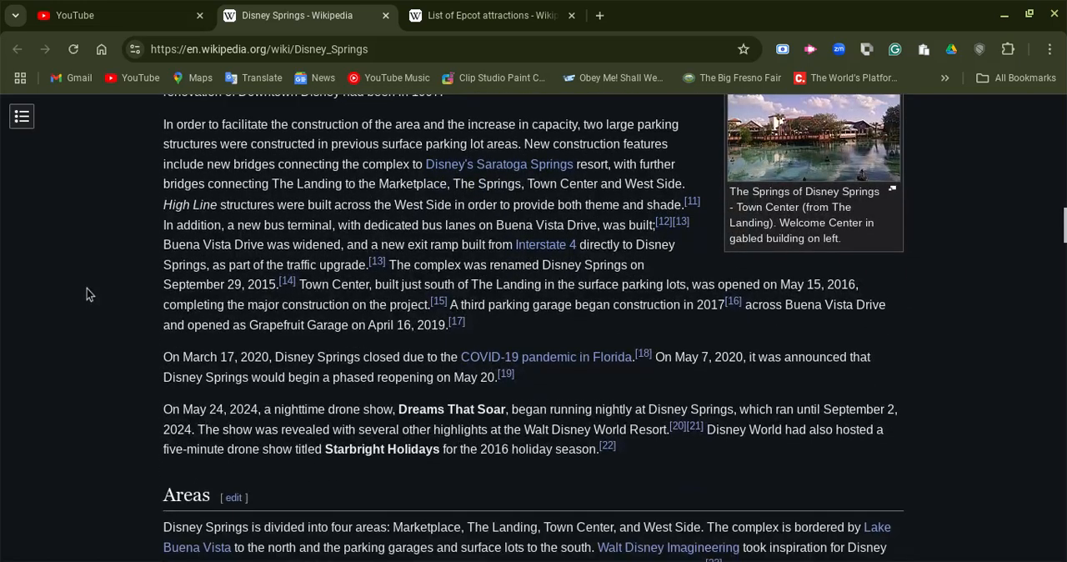
Scroll down through the Areas and Transportation sections to the External links.
scroll(down, 3)
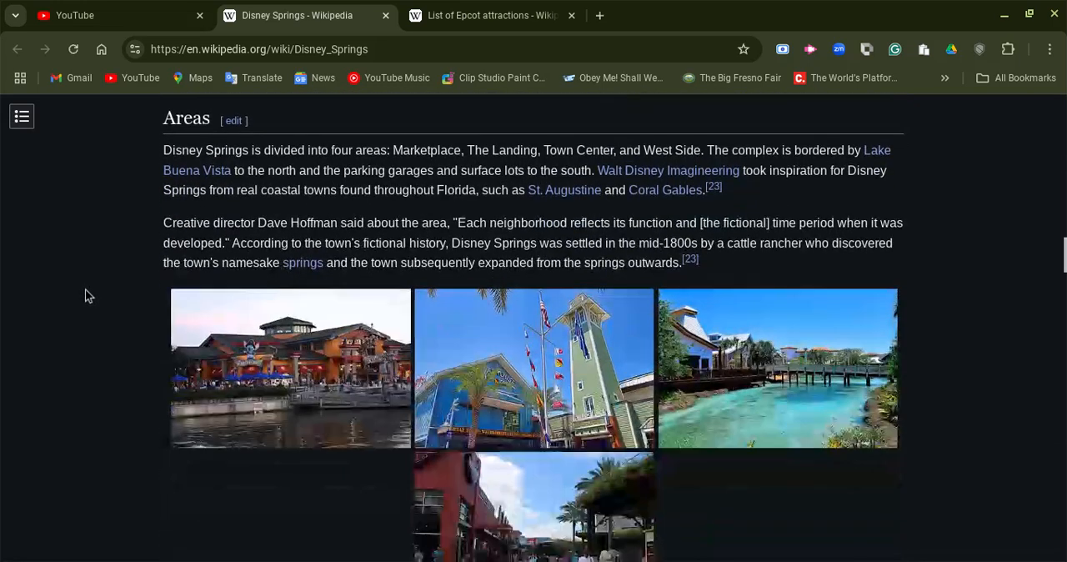
scroll(down, 3)
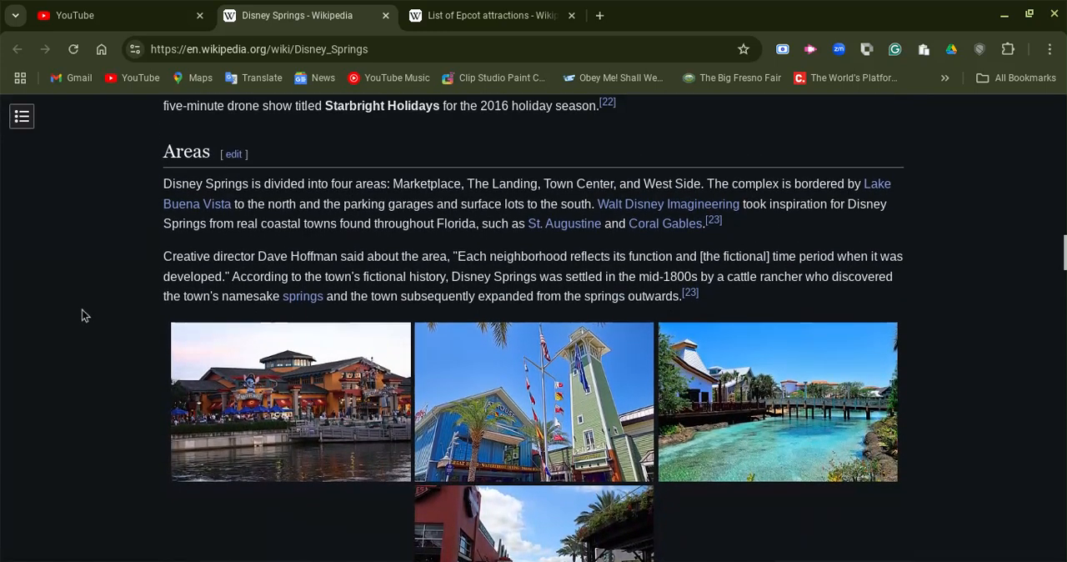
scroll(down, 3)
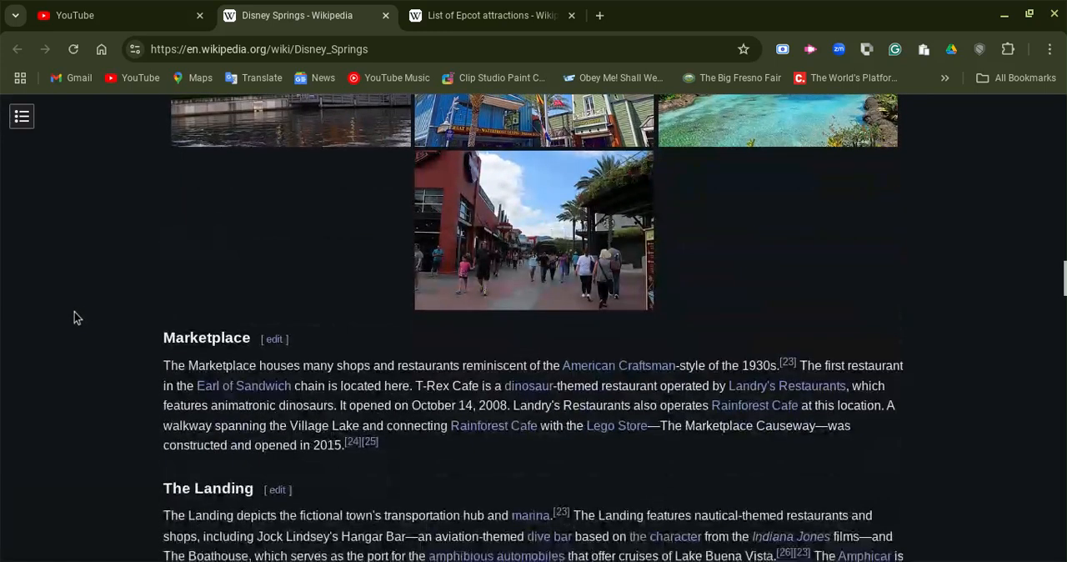
scroll(down, 3)
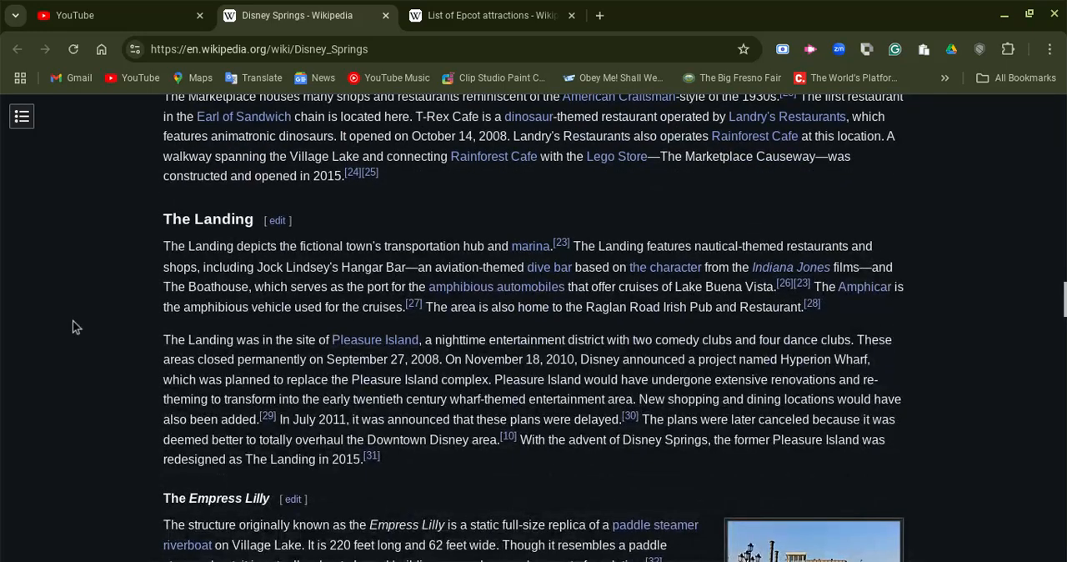
scroll(down, 3)
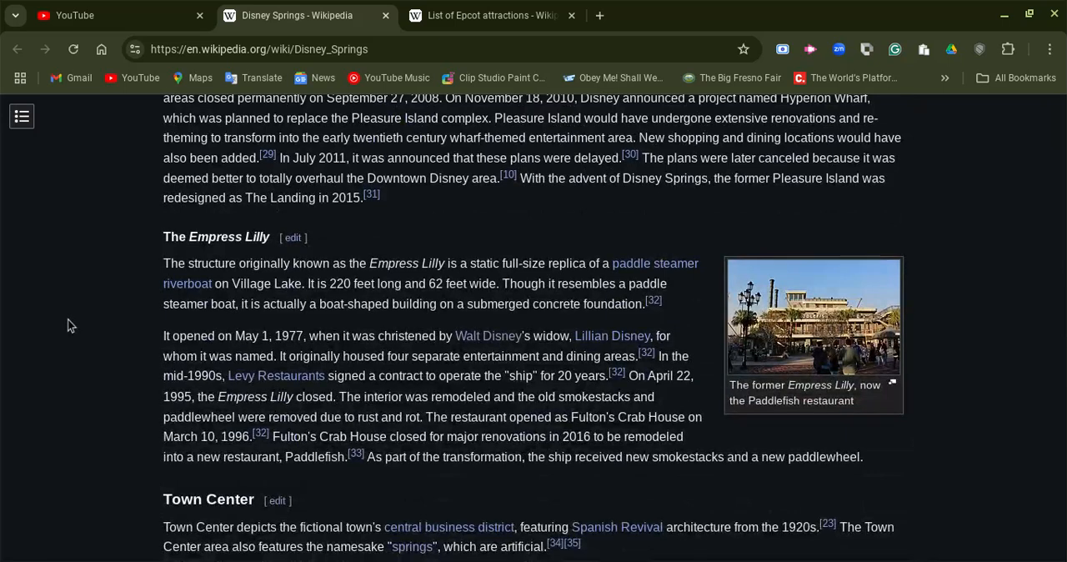
scroll(down, 3)
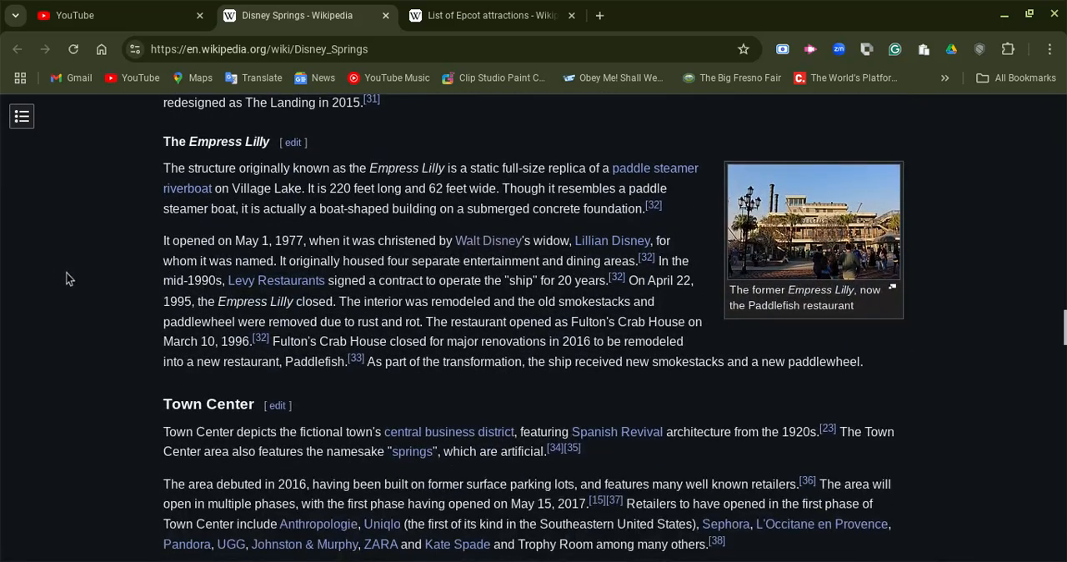
scroll(down, 3)
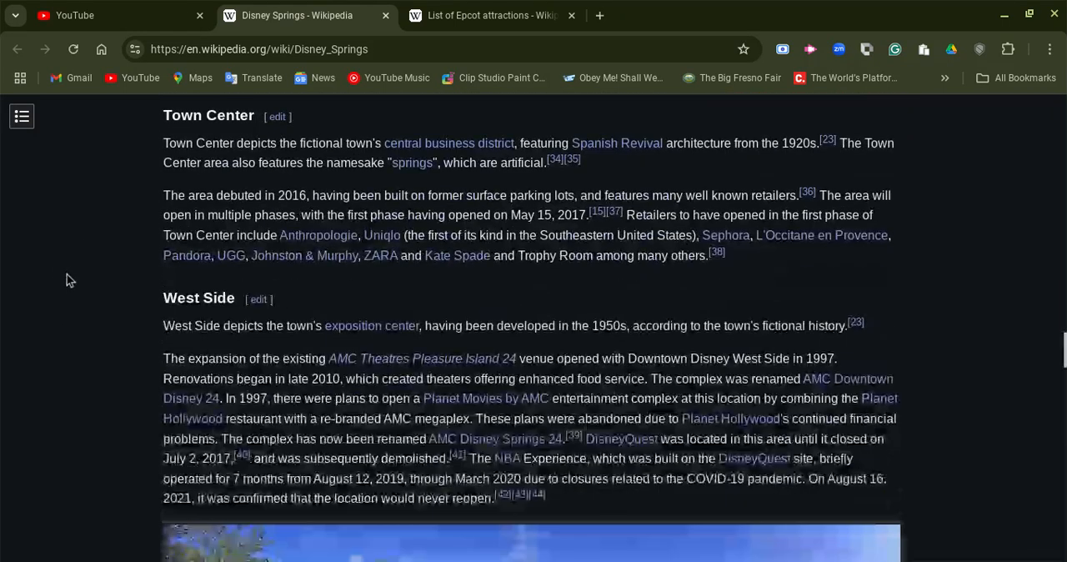
scroll(down, 3)
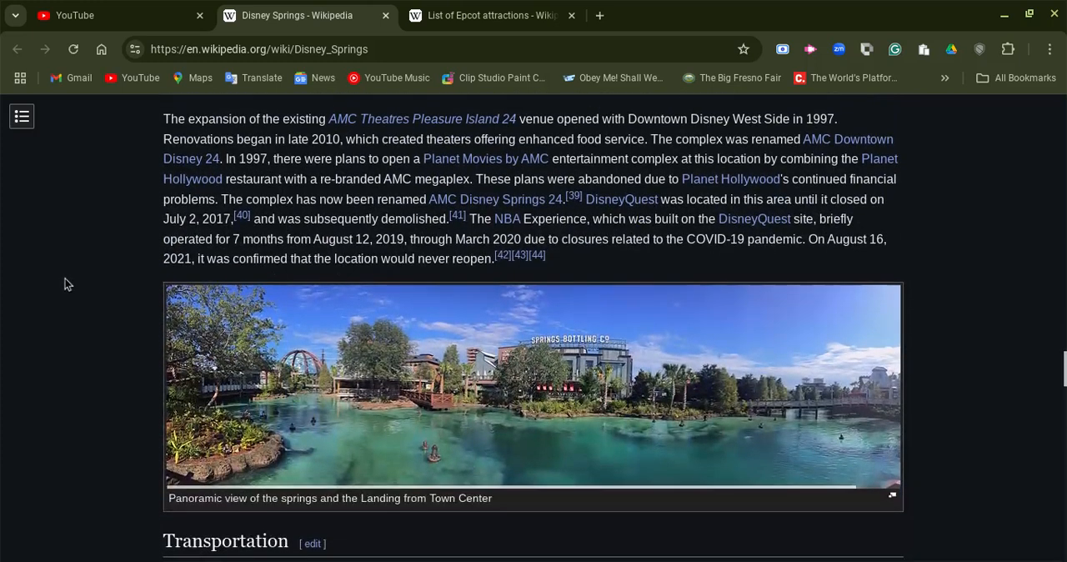
scroll(down, 3)
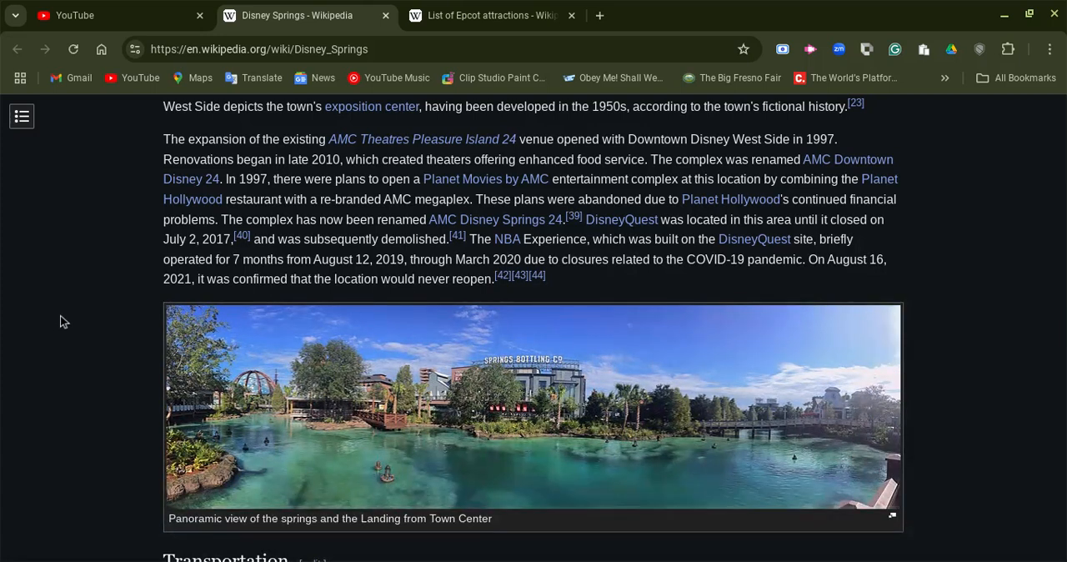
scroll(down, 3)
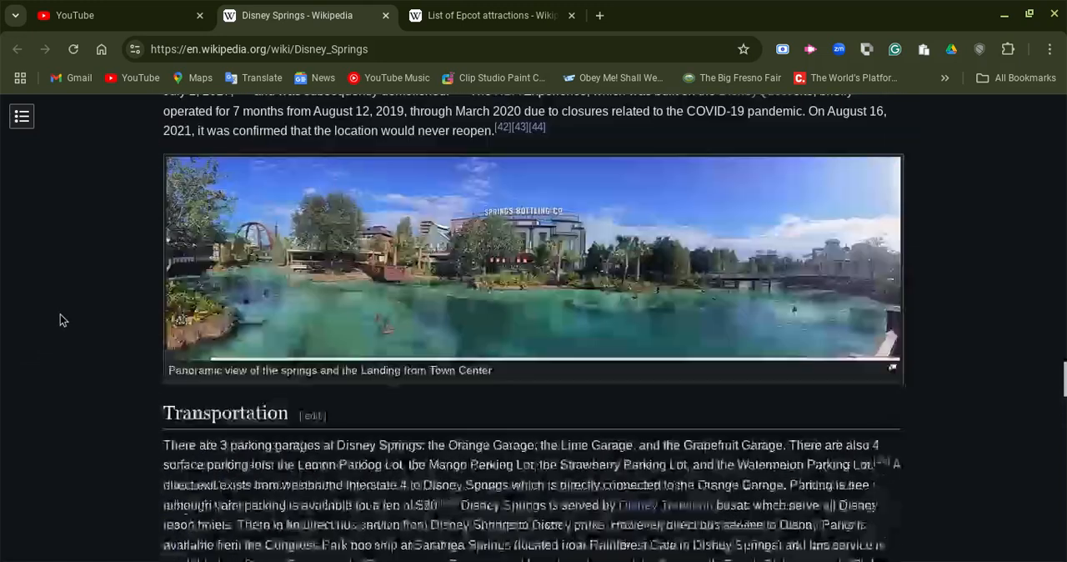
Scroll back up past The Landing toward the Town Center gallery and Marketplace heading.
scroll(up, 3)
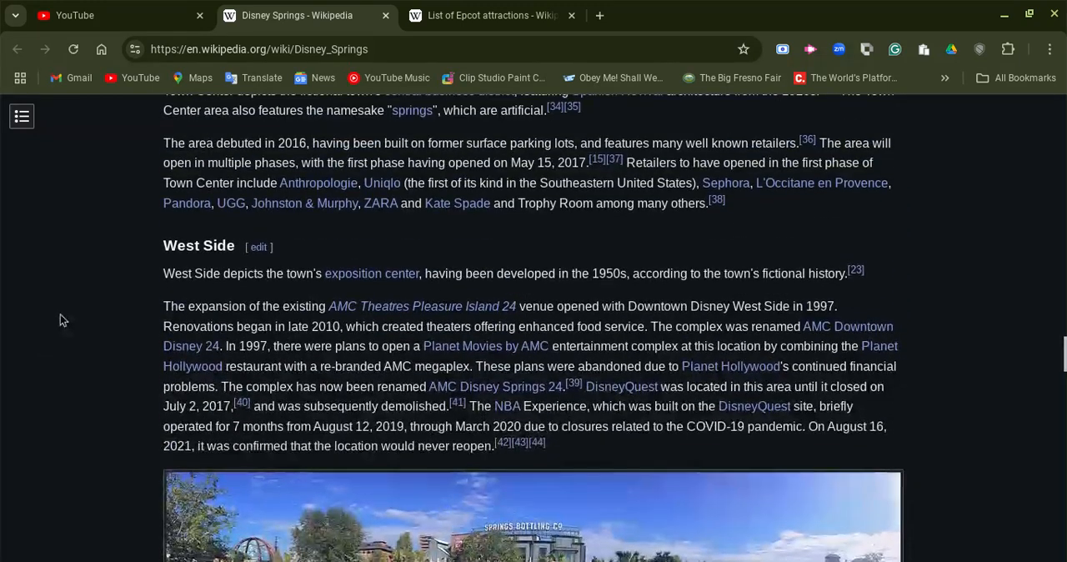
scroll(up, 3)
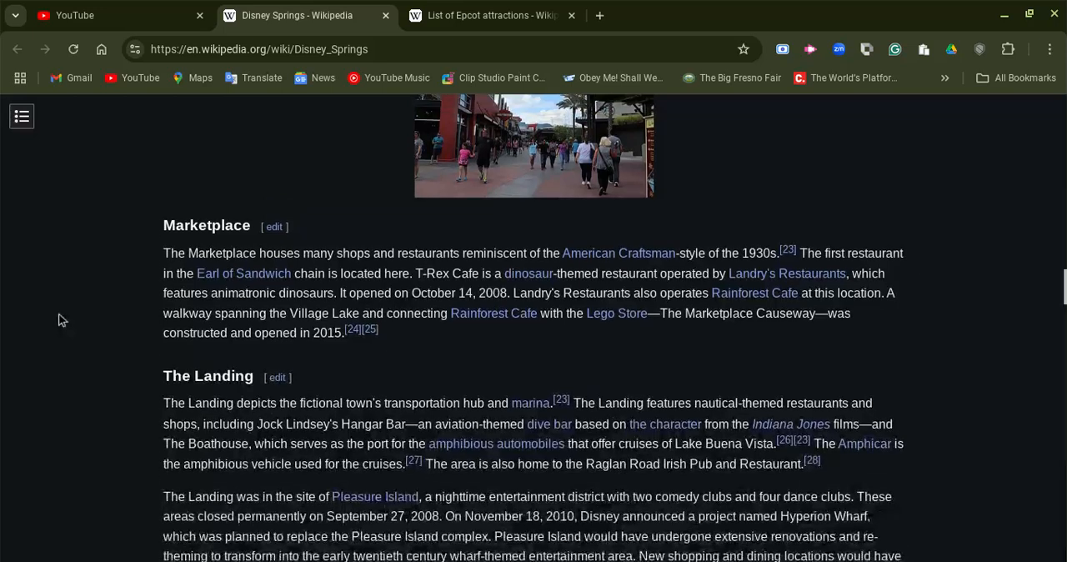
scroll(up, 3)
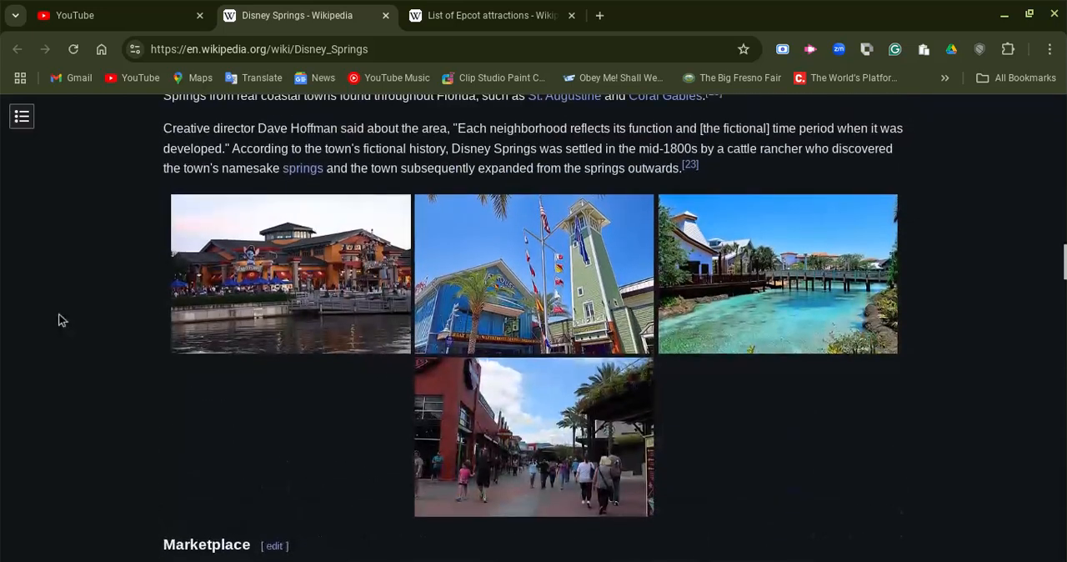
scroll(down, 3)
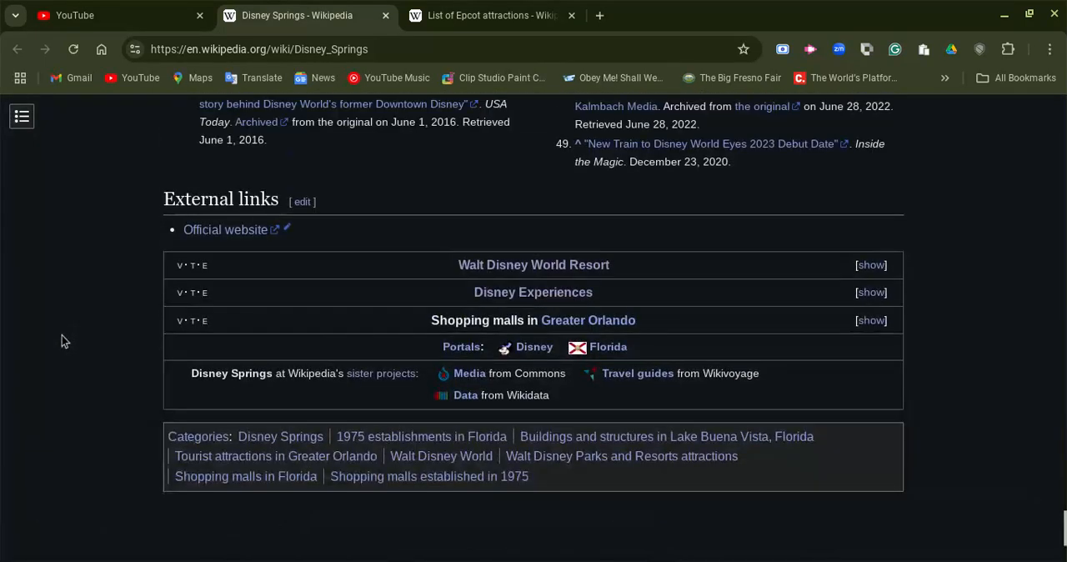
mouse_move(53, 342)
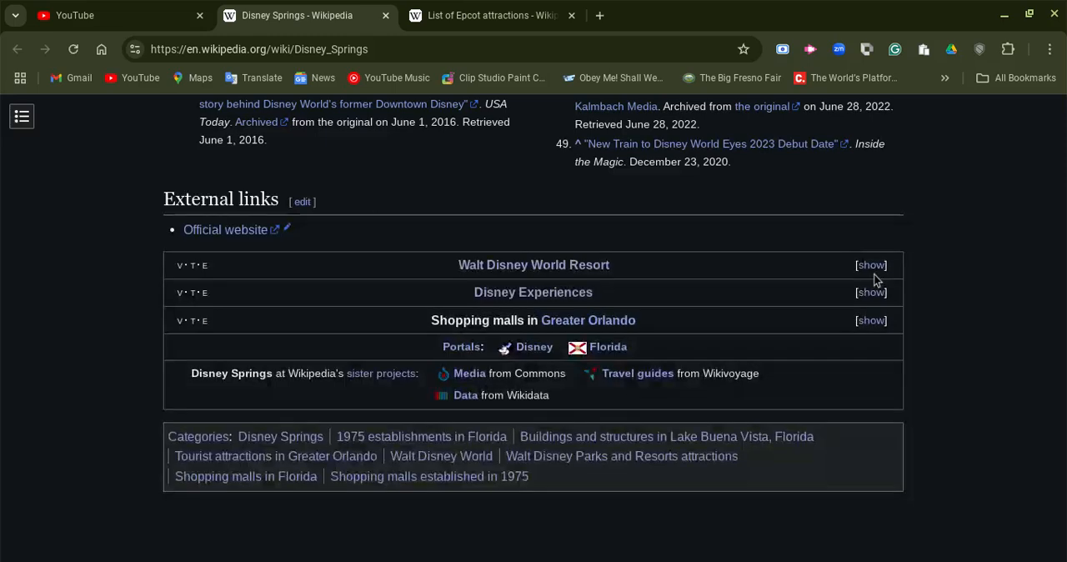
Expand the bottom navbox with 'show', then move back up to the Town Center image gallery.
click(870, 263)
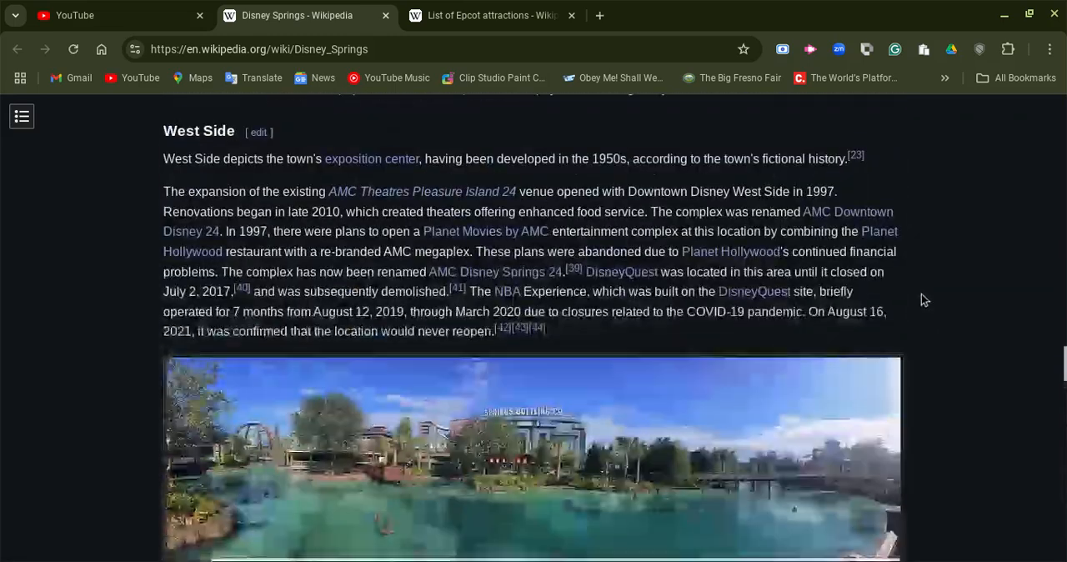
scroll(down, 3)
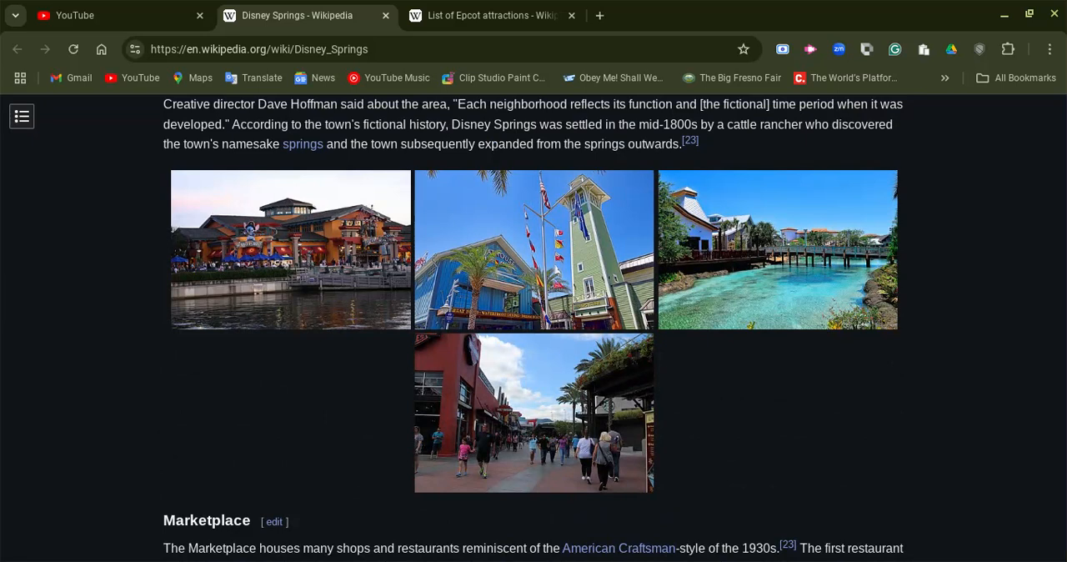
scroll(down, 3)
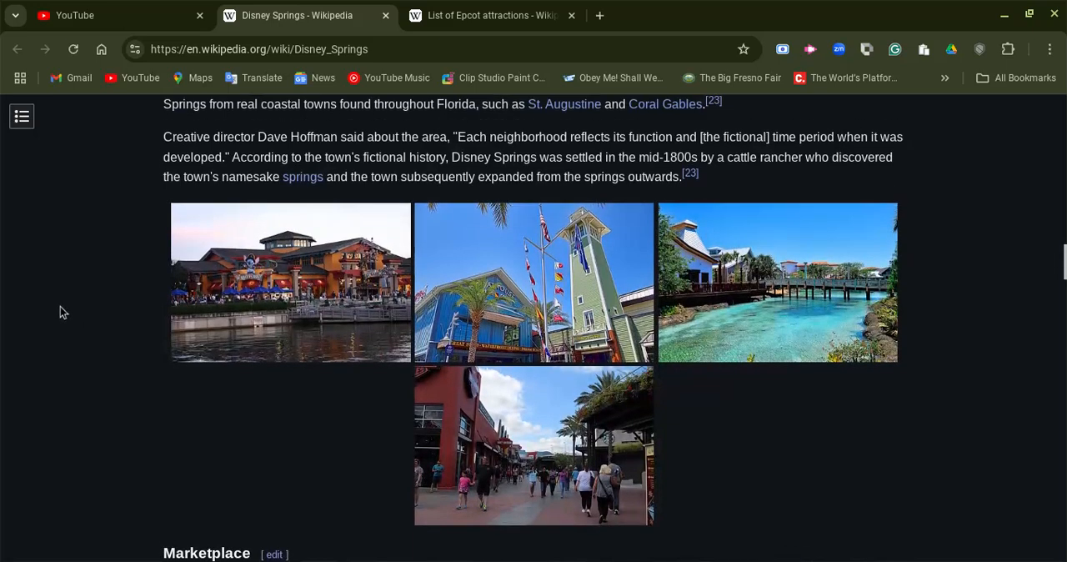
mouse_move(63, 316)
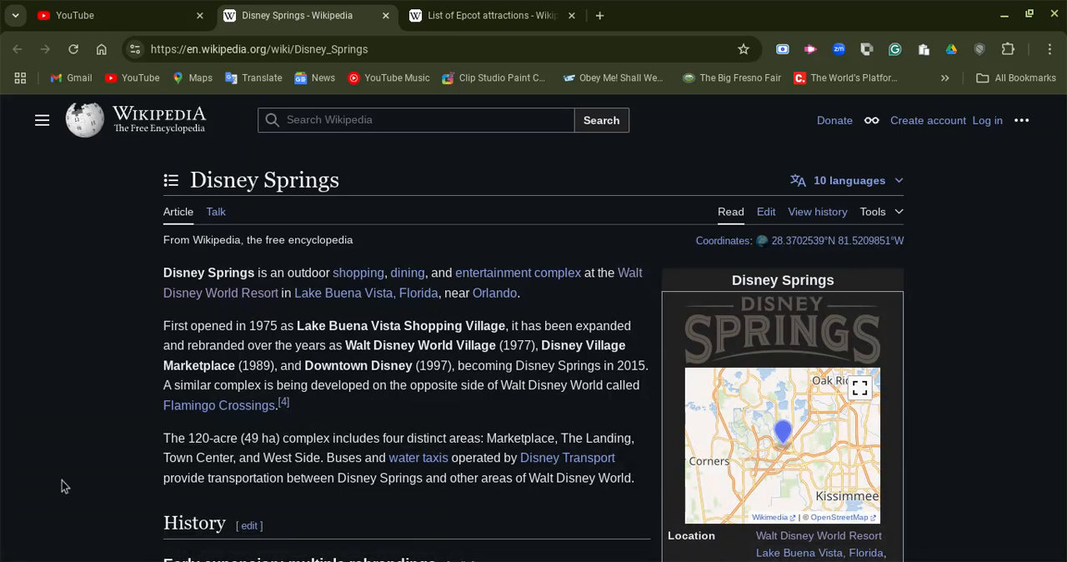
mouse_move(80, 384)
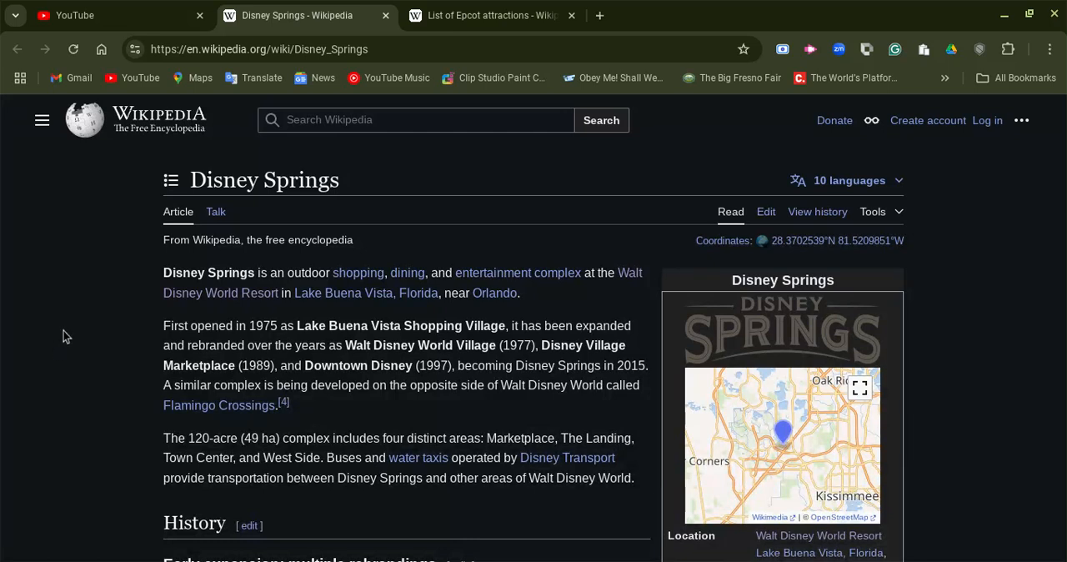
mouse_move(67, 330)
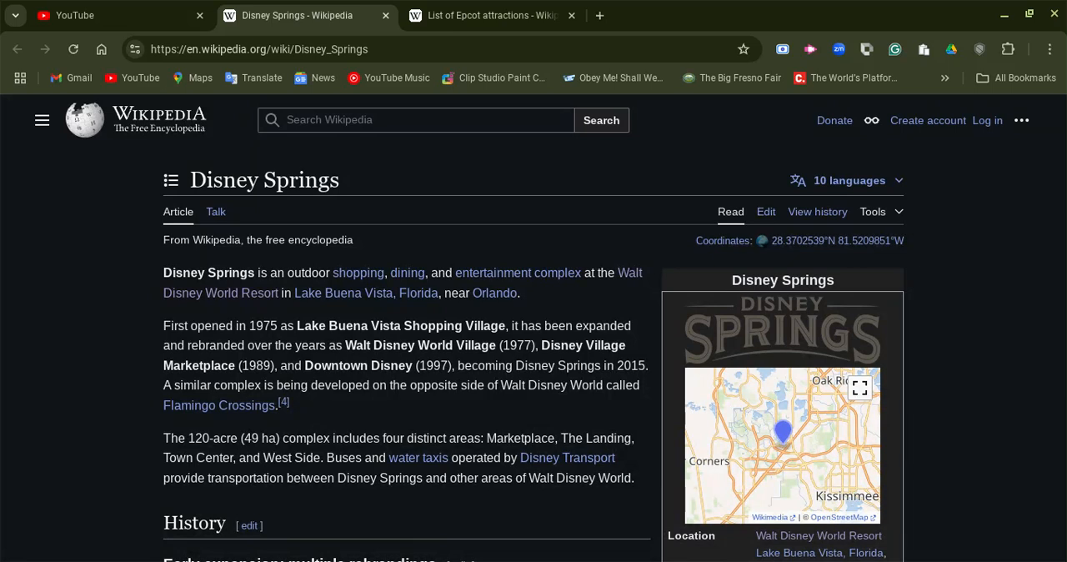
mouse_move(33, 339)
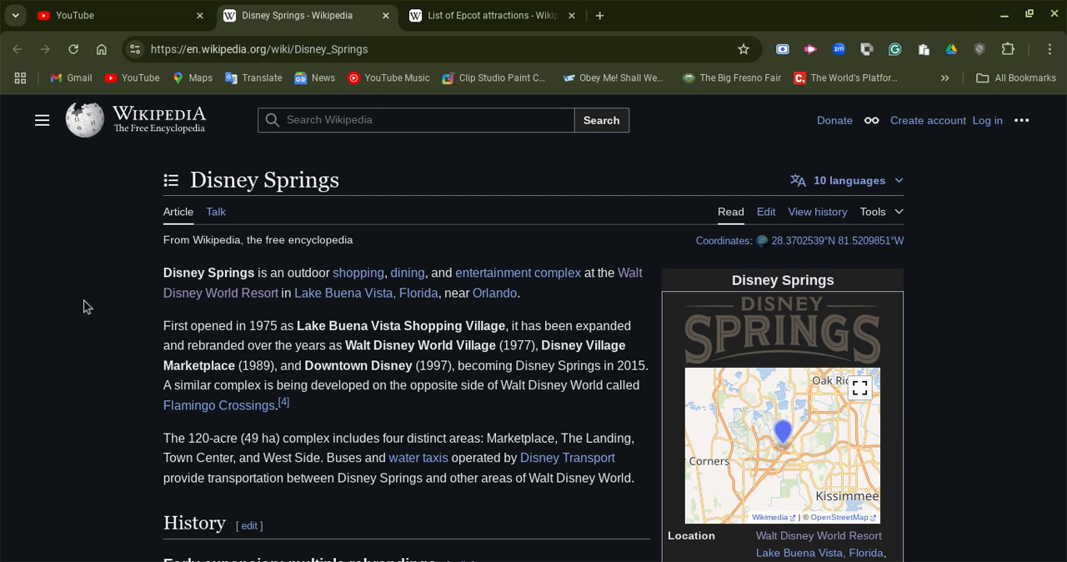
mouse_move(87, 305)
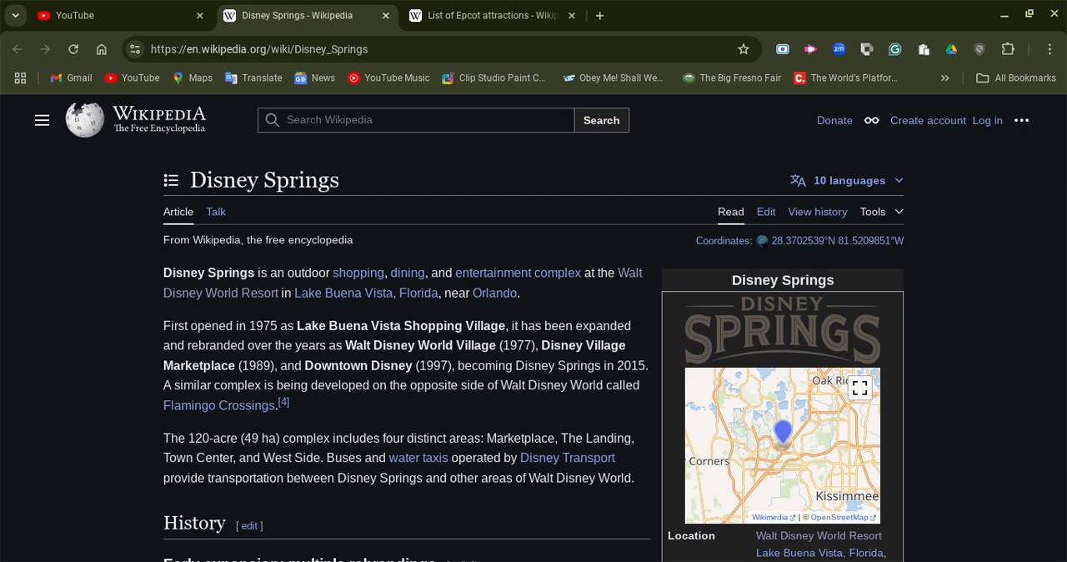
mouse_move(48, 247)
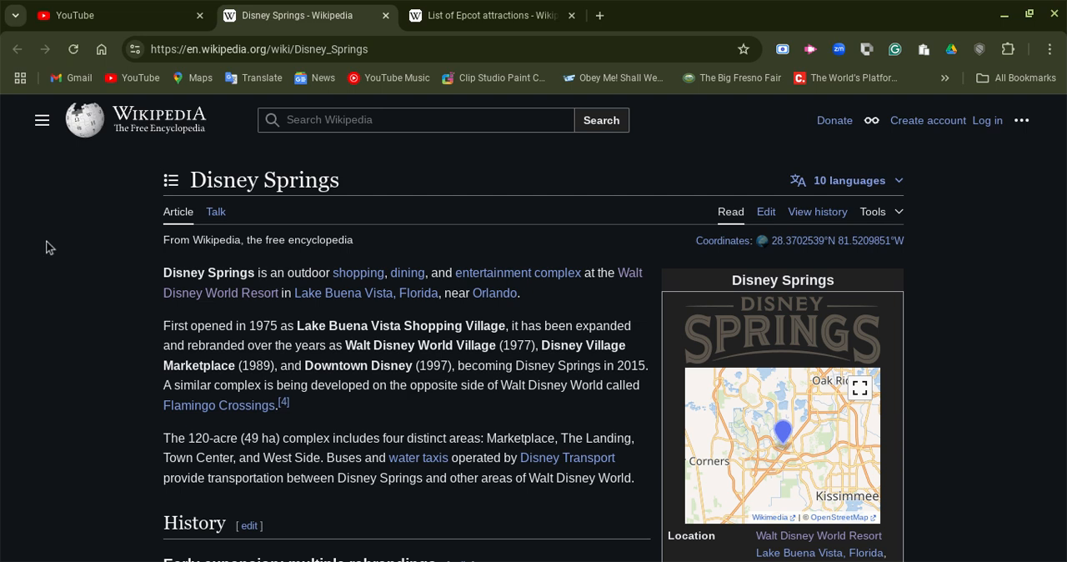
mouse_move(19, 282)
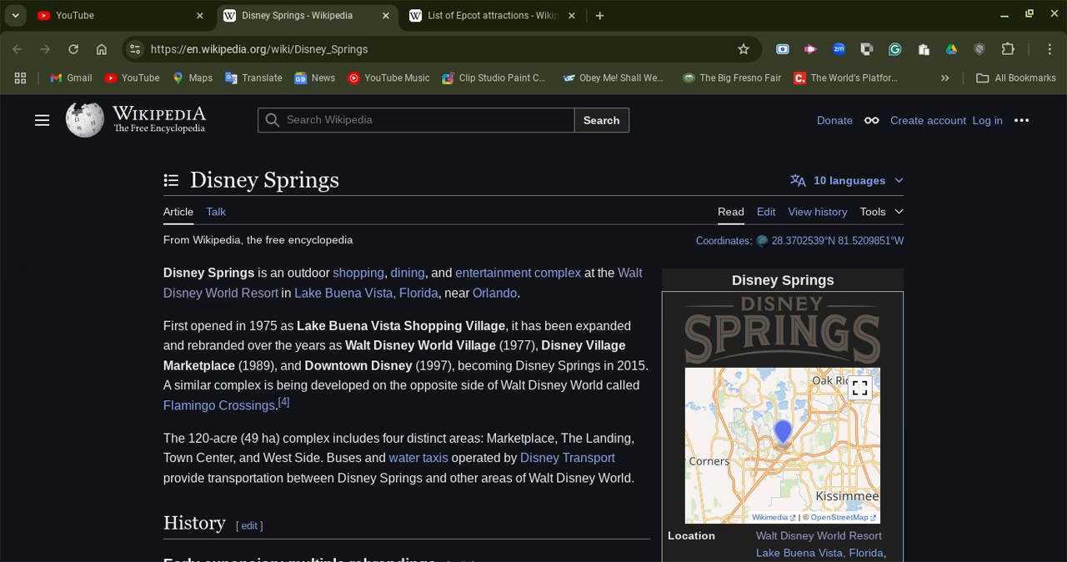
mouse_move(14, 270)
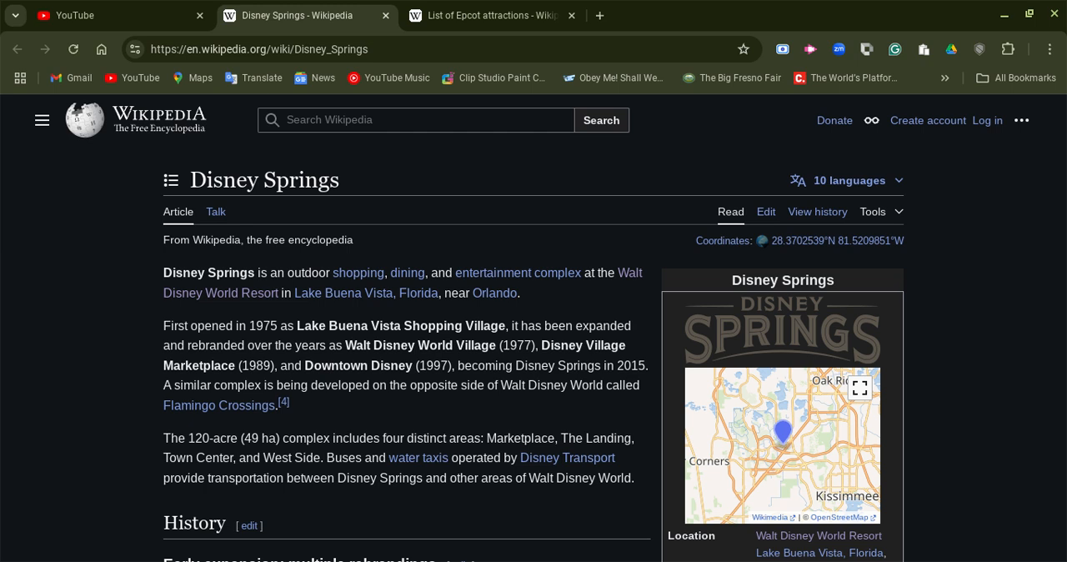
mouse_move(79, 306)
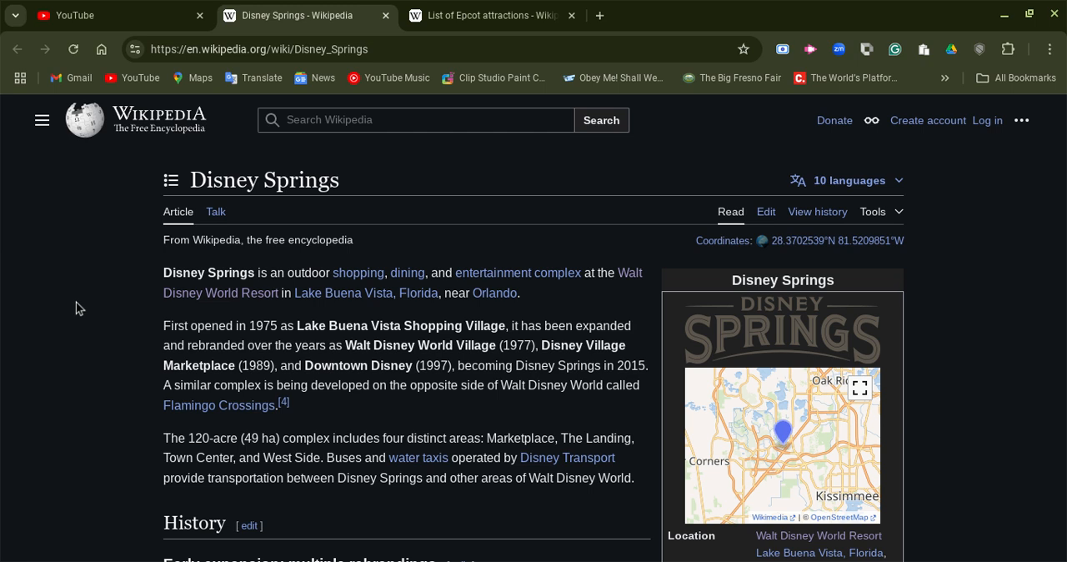
mouse_move(80, 267)
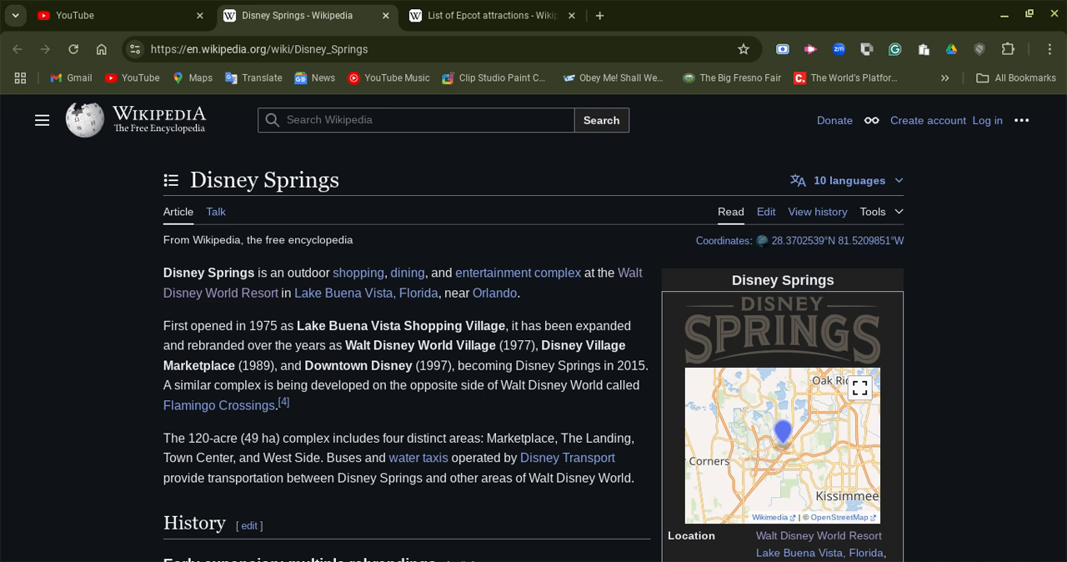
mouse_move(37, 318)
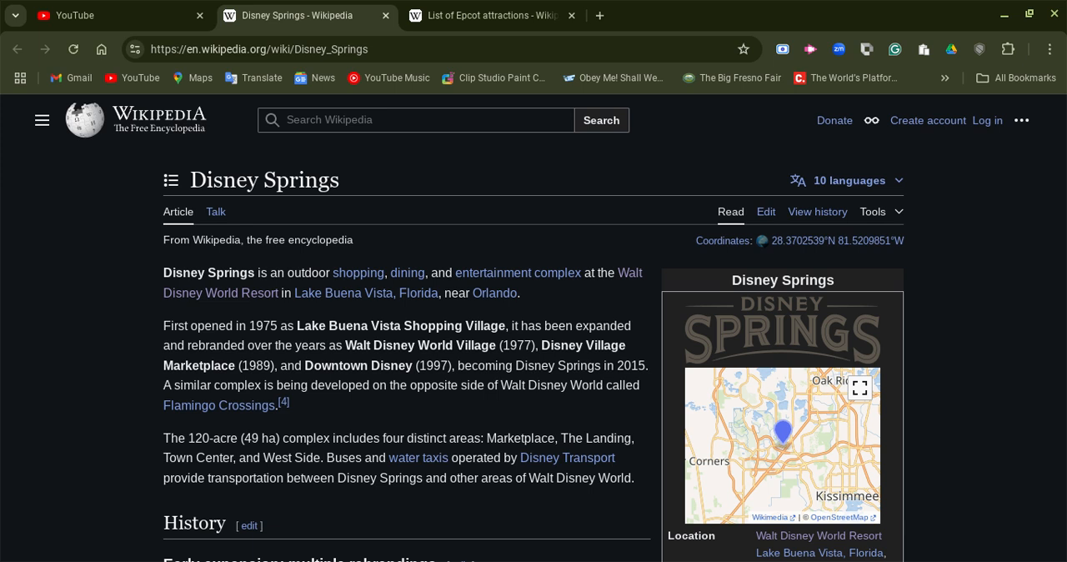
mouse_move(27, 320)
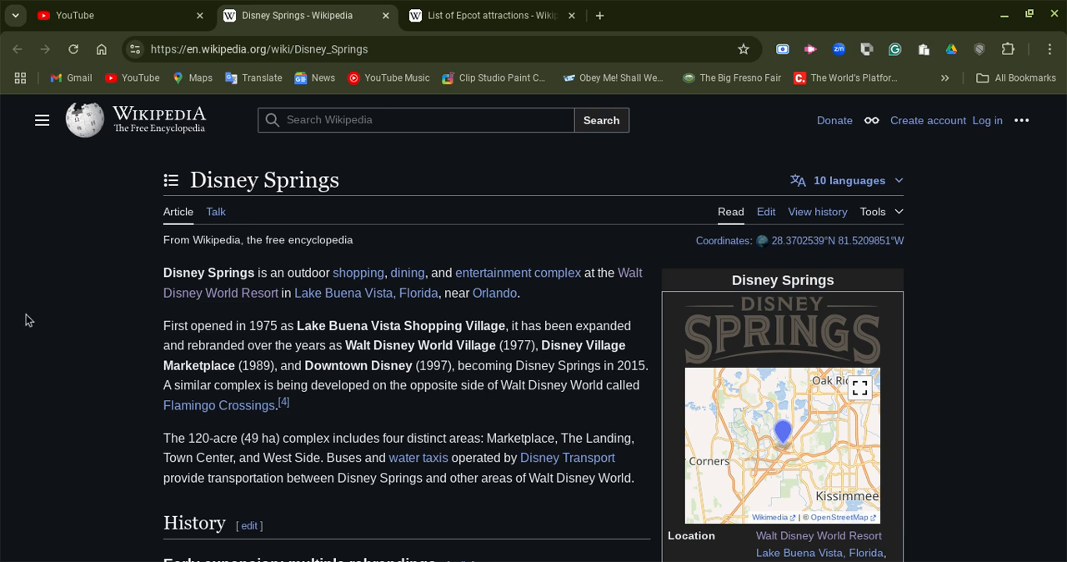
scroll(down, 3)
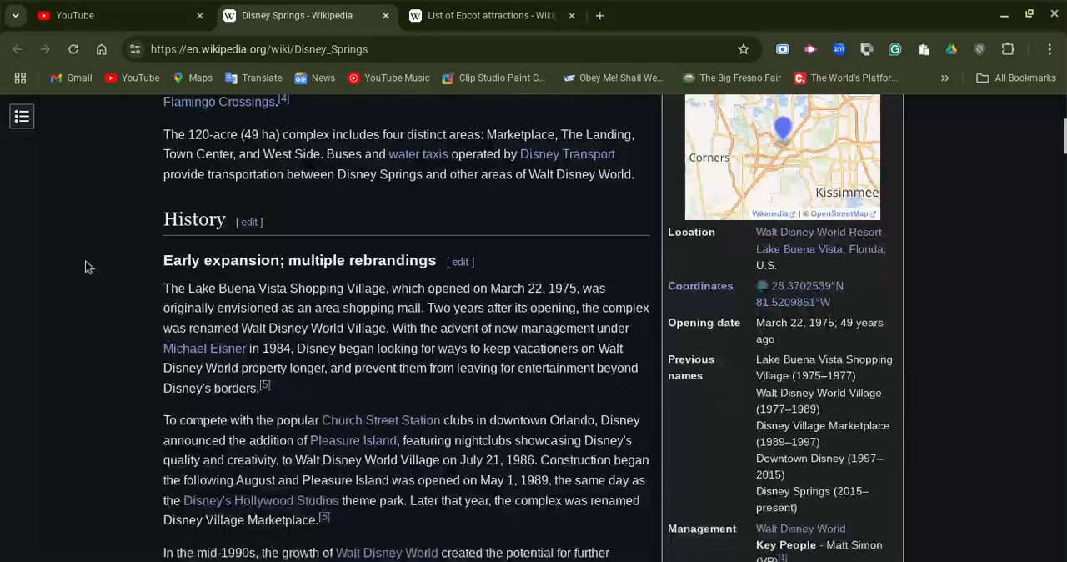
scroll(down, 3)
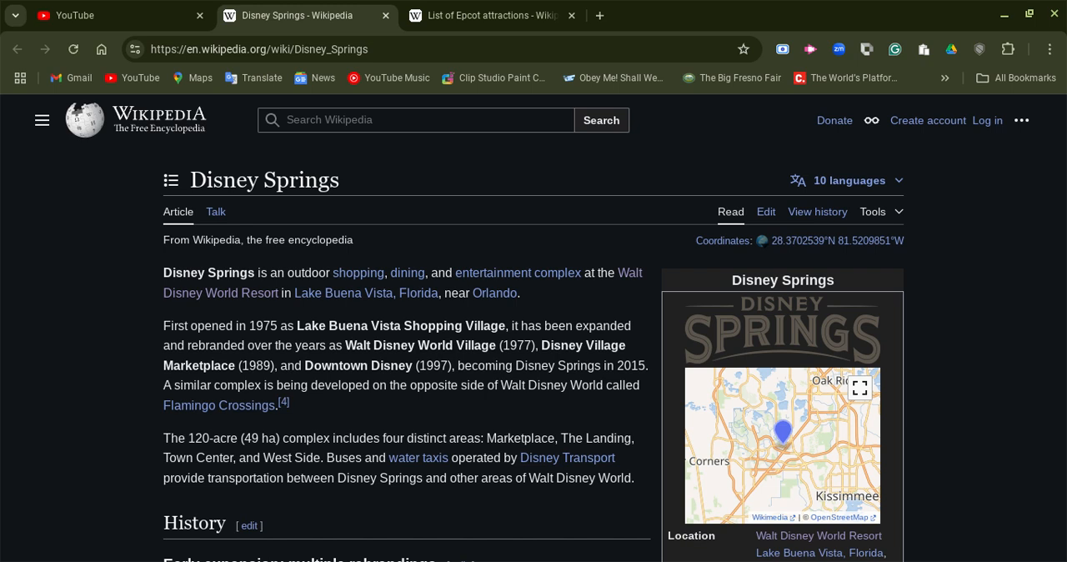
mouse_move(574, 303)
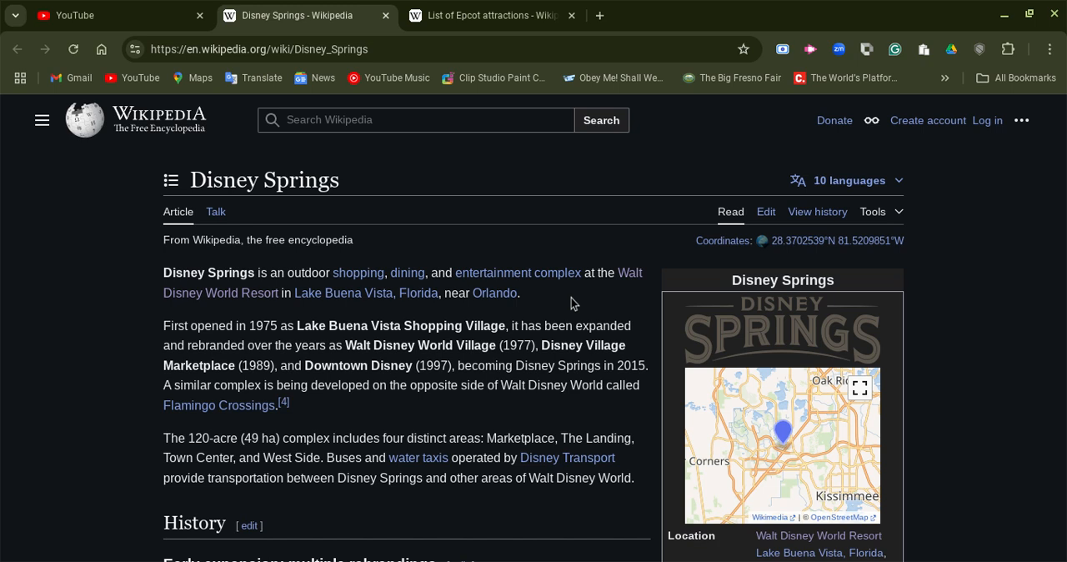
mouse_move(573, 307)
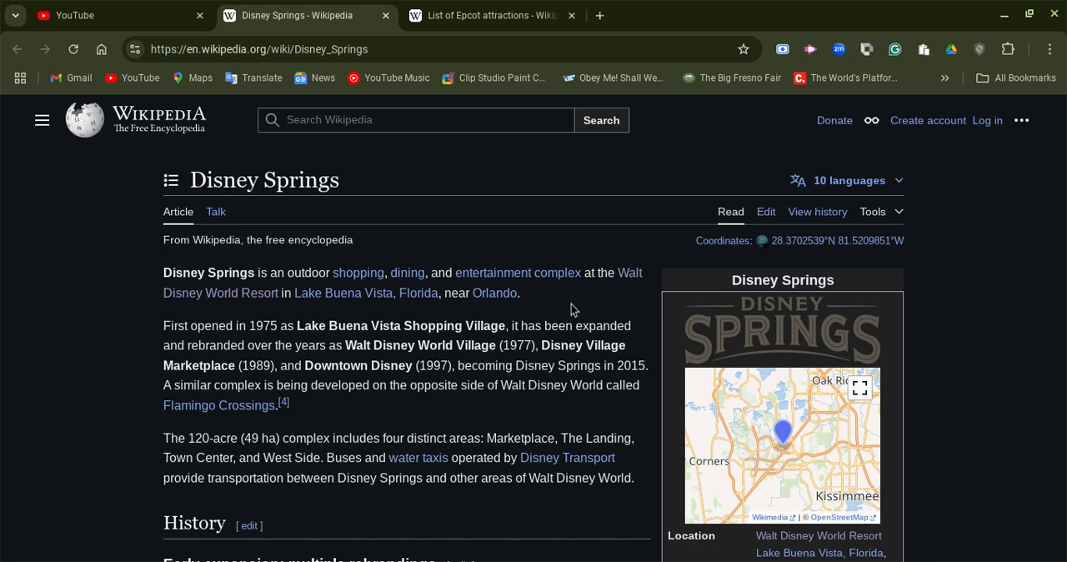
mouse_move(10, 353)
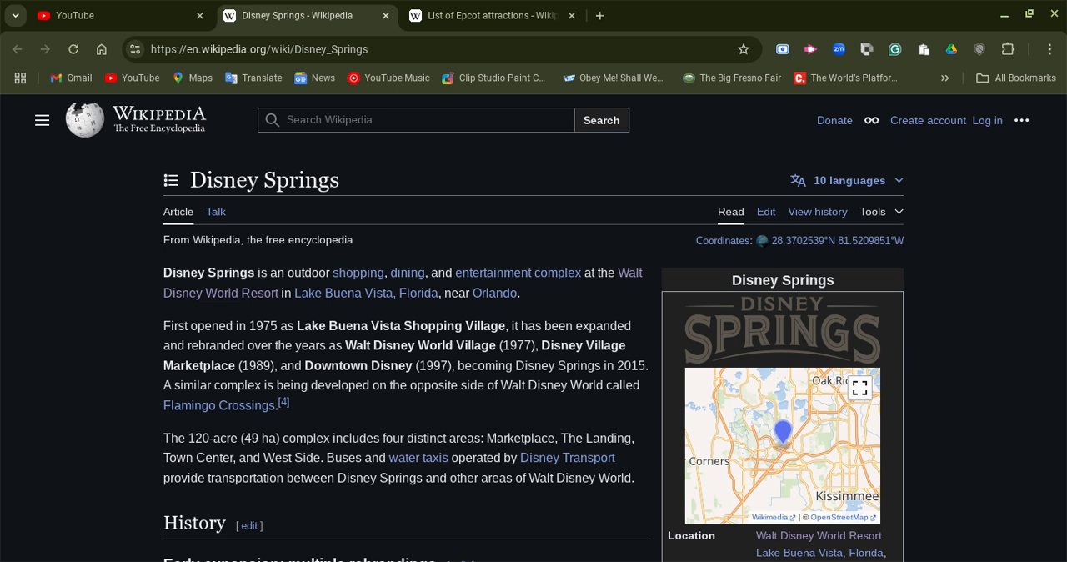
mouse_move(953, 330)
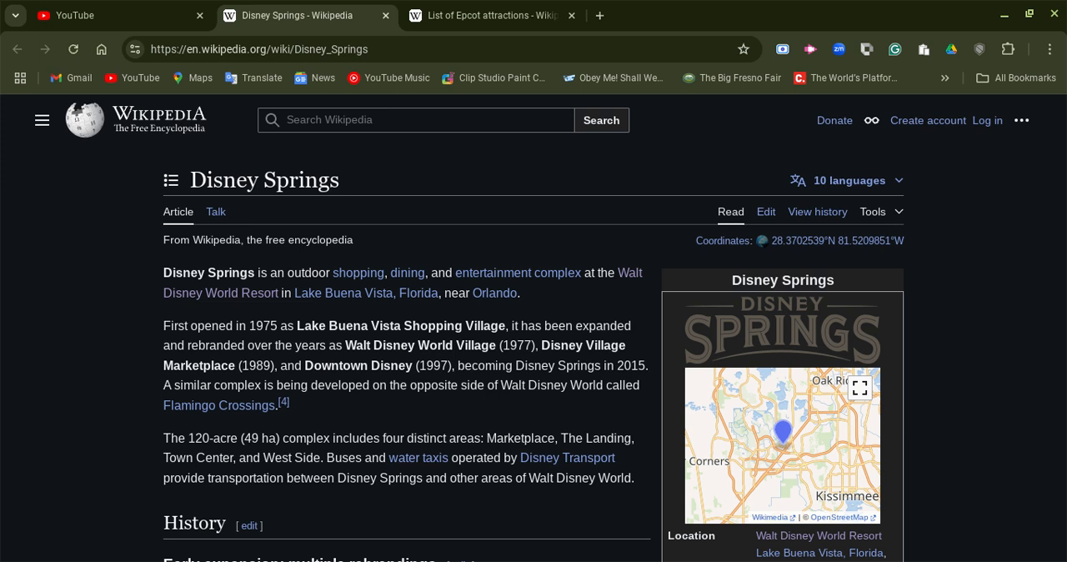
mouse_move(970, 467)
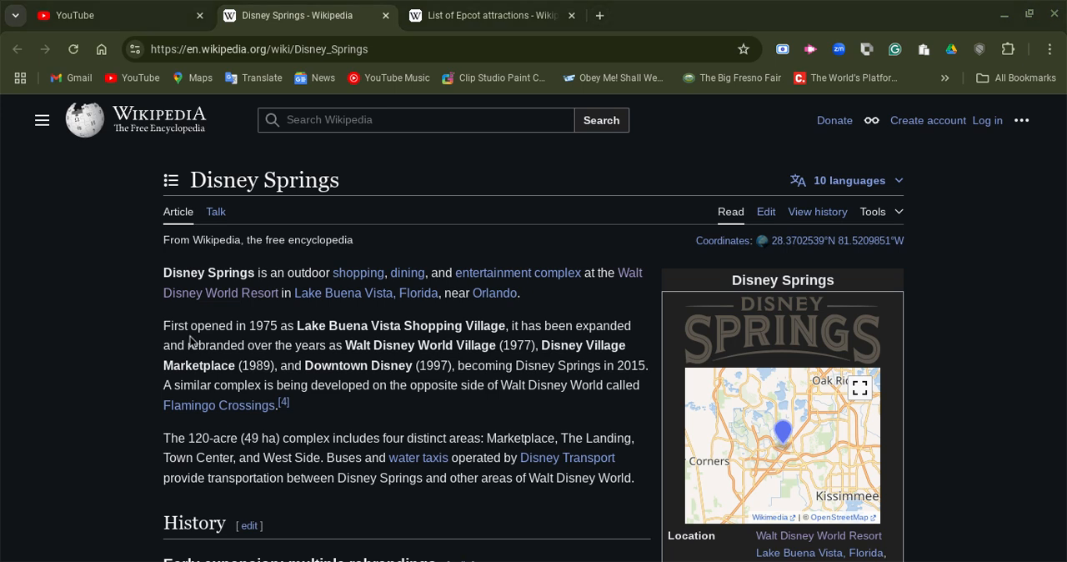
mouse_move(247, 513)
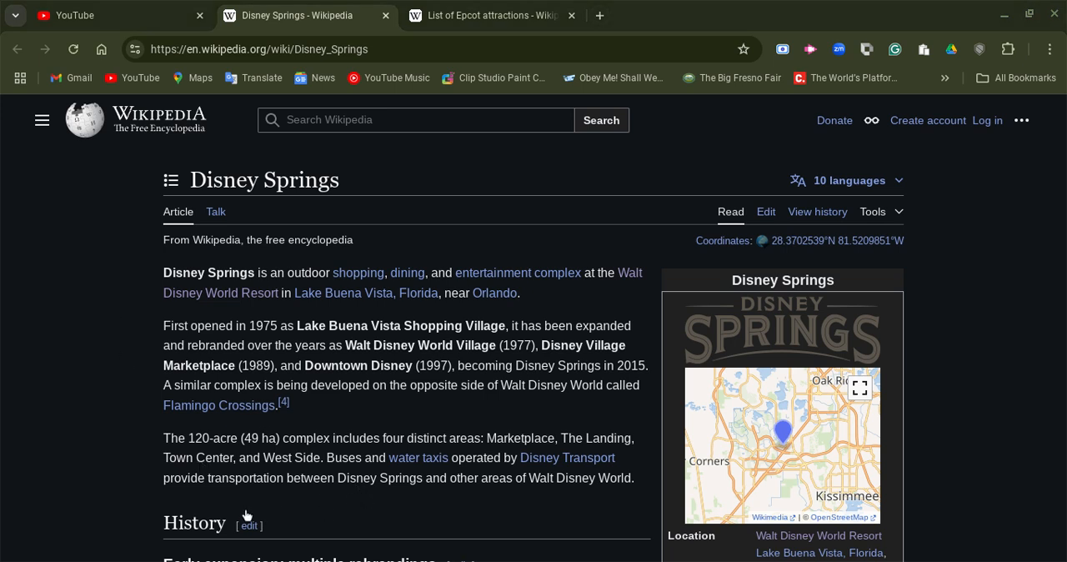
mouse_move(243, 527)
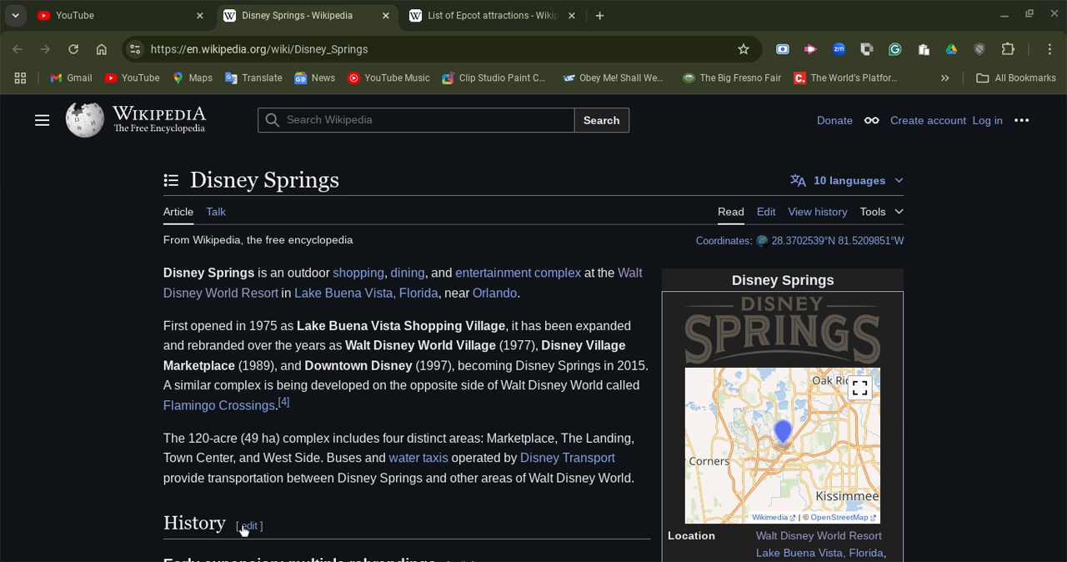